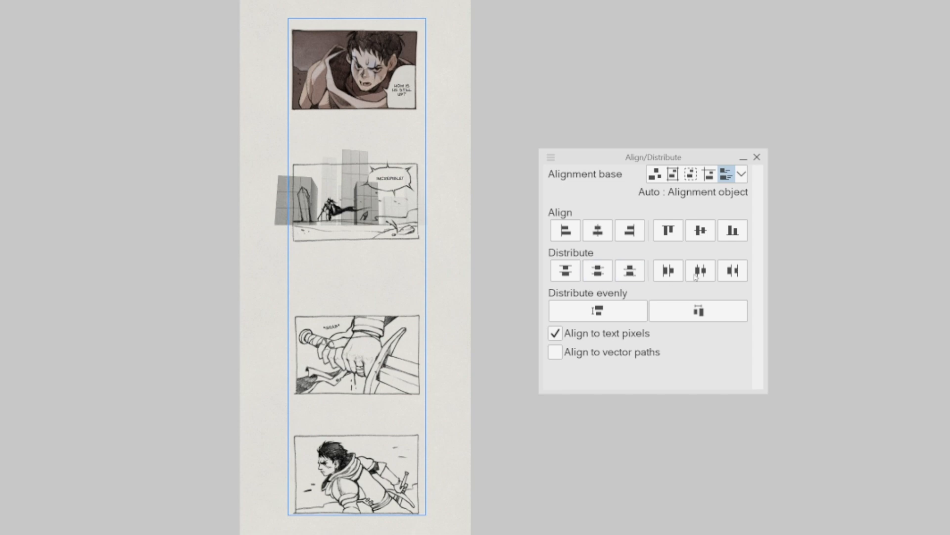
# Distribute the four panels evenly vertically, then try left, centre and right alignment
pyautogui.click(597, 310)
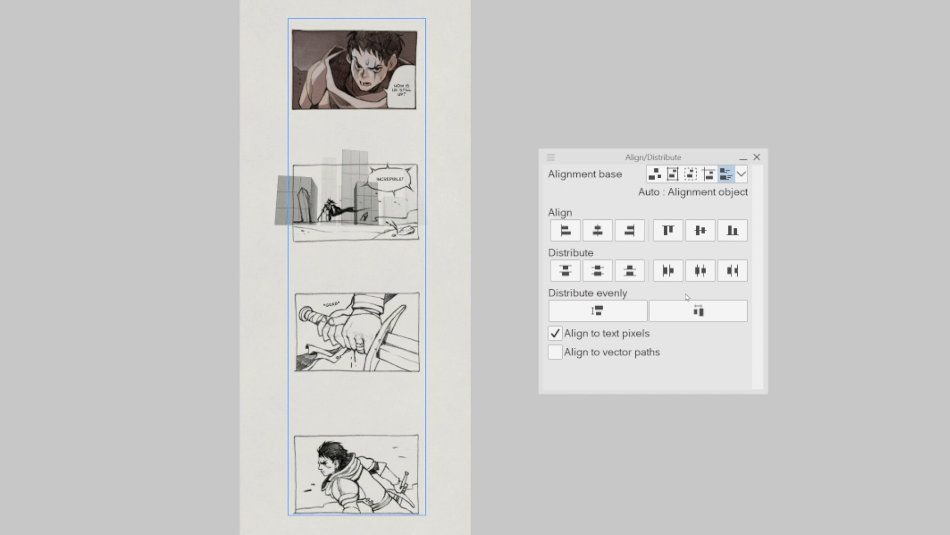
pyautogui.click(565, 230)
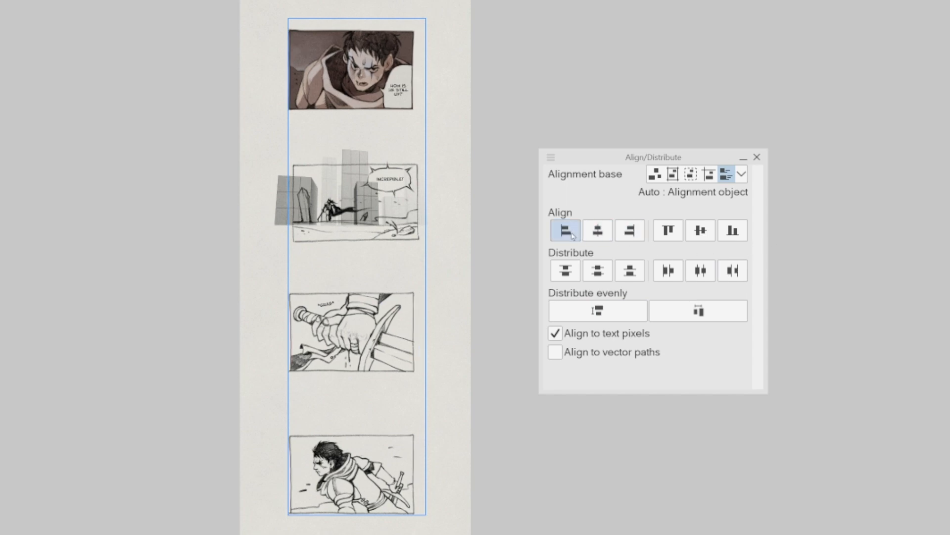
pyautogui.click(597, 230)
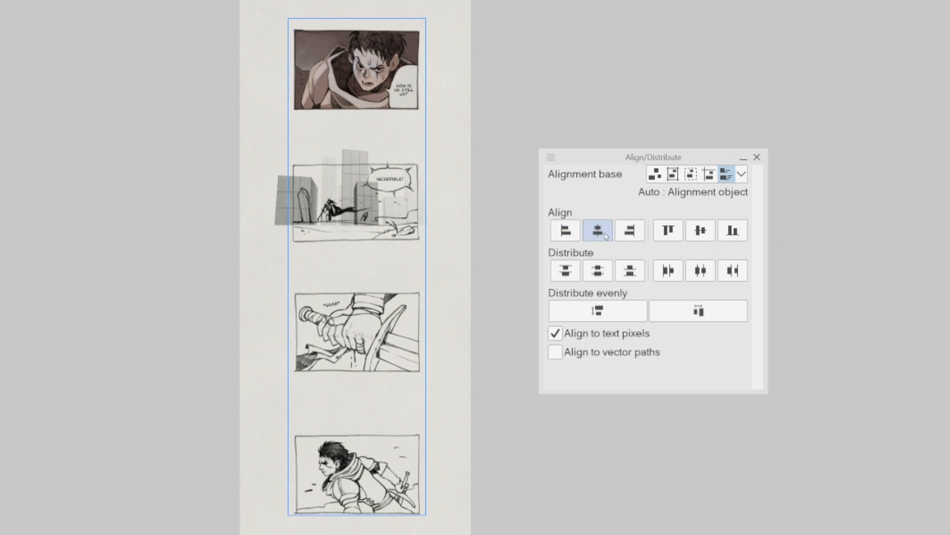
pyautogui.click(597, 230)
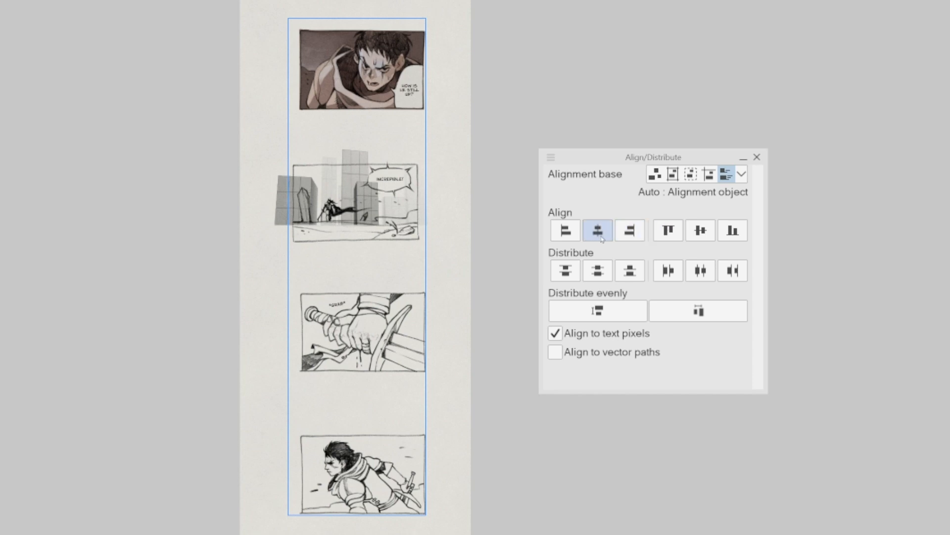
pyautogui.click(597, 230)
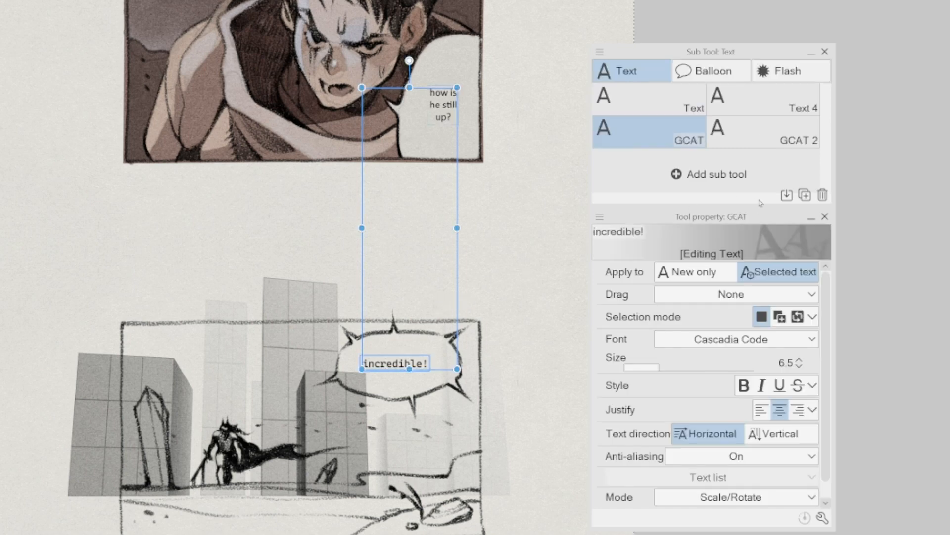
pyautogui.moveTo(757, 356)
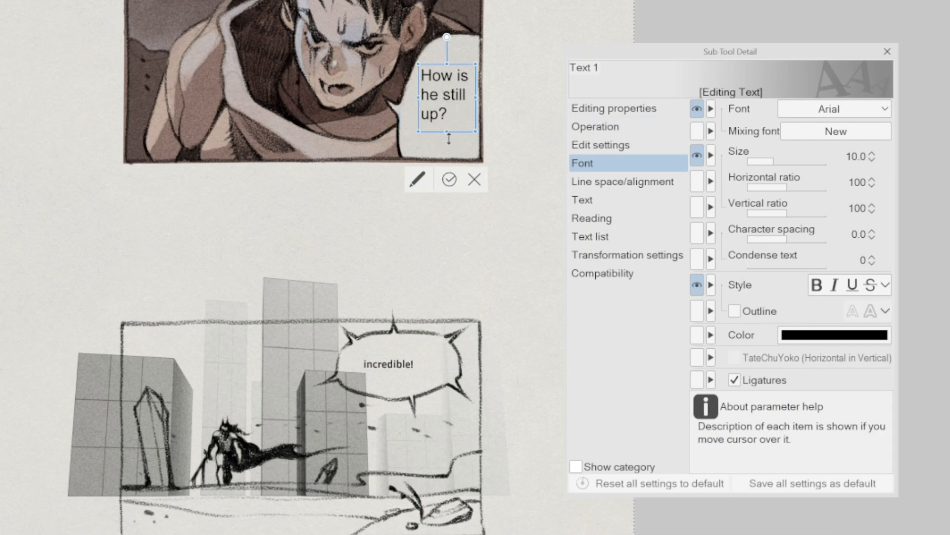
pyautogui.moveTo(628, 181)
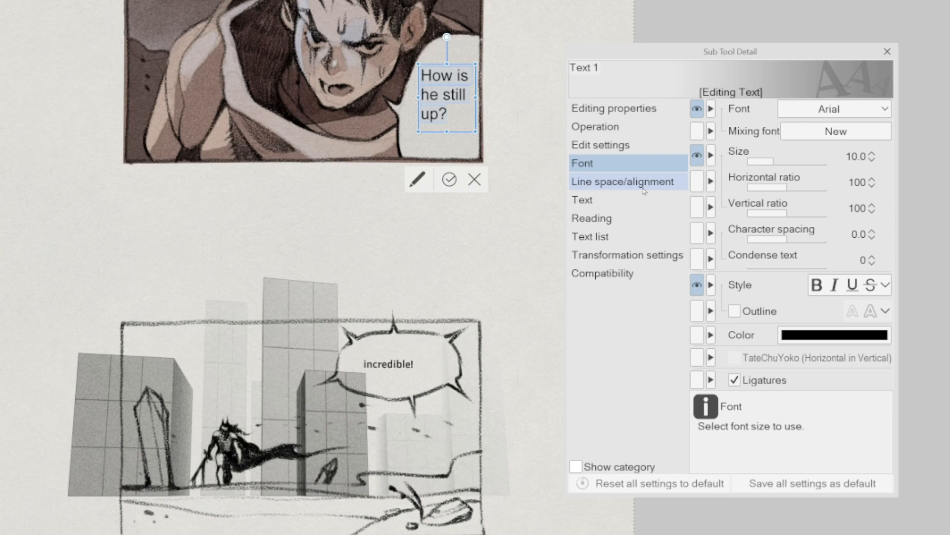
# Centre-justify the Arial 'How is he still up?' text under Line space/alignment
pyautogui.click(626, 181)
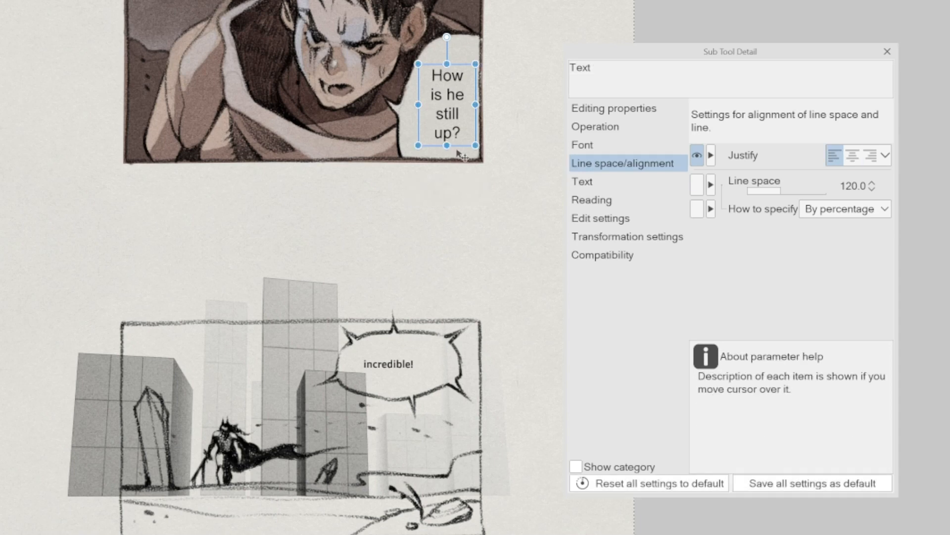
pyautogui.moveTo(794, 227)
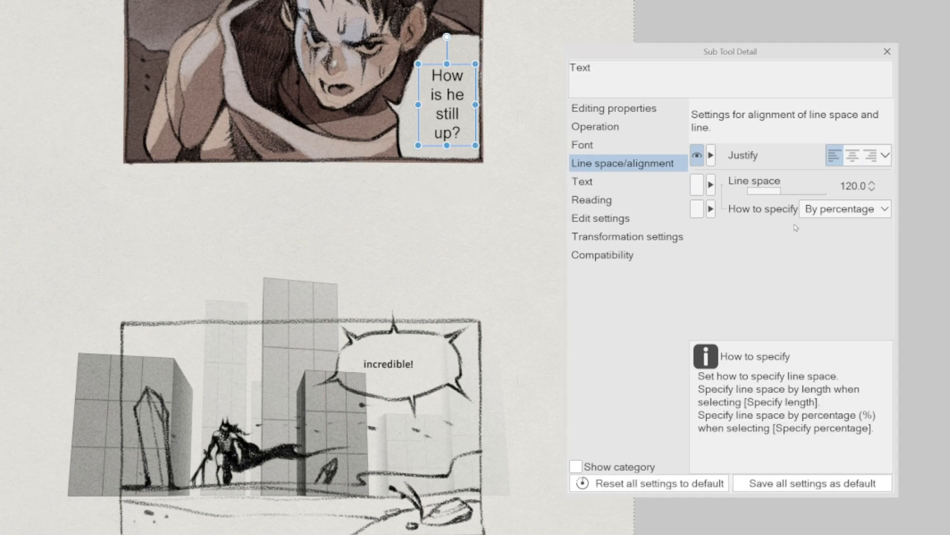
pyautogui.click(602, 254)
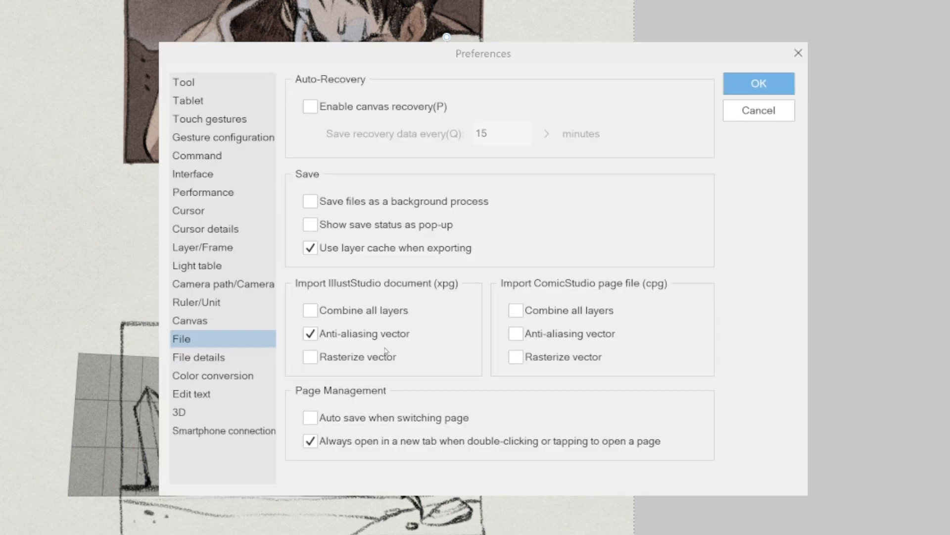
# Check 'Save files as a background process' in File preferences and confirm
pyautogui.click(310, 201)
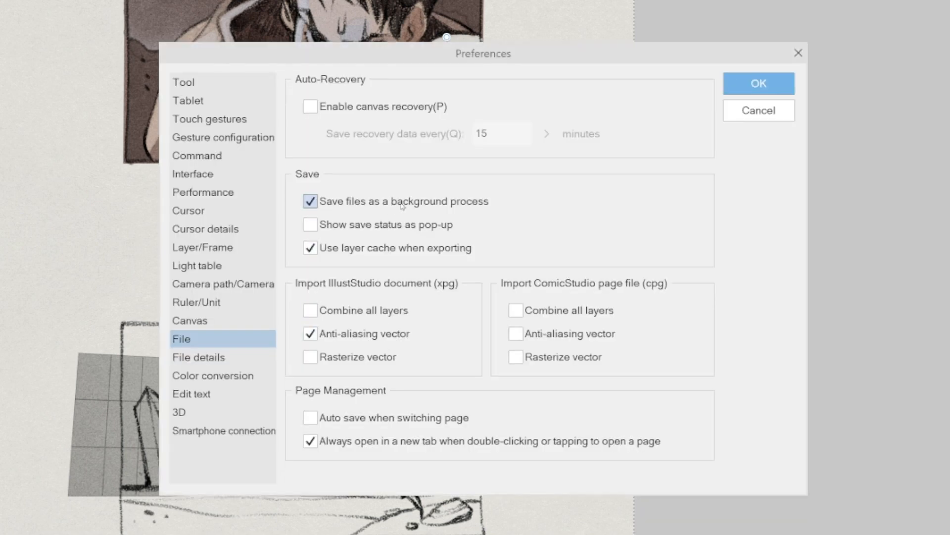
pyautogui.moveTo(508, 213)
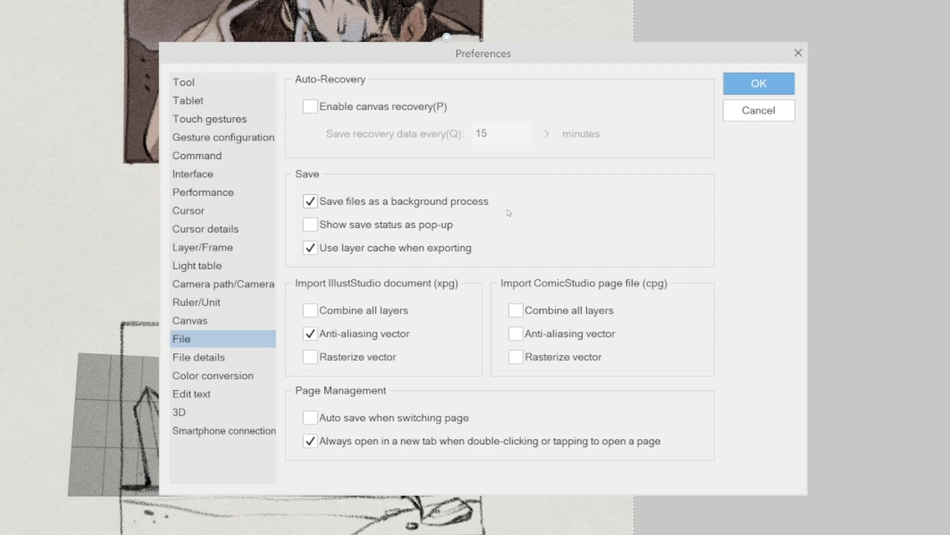
pyautogui.click(758, 83)
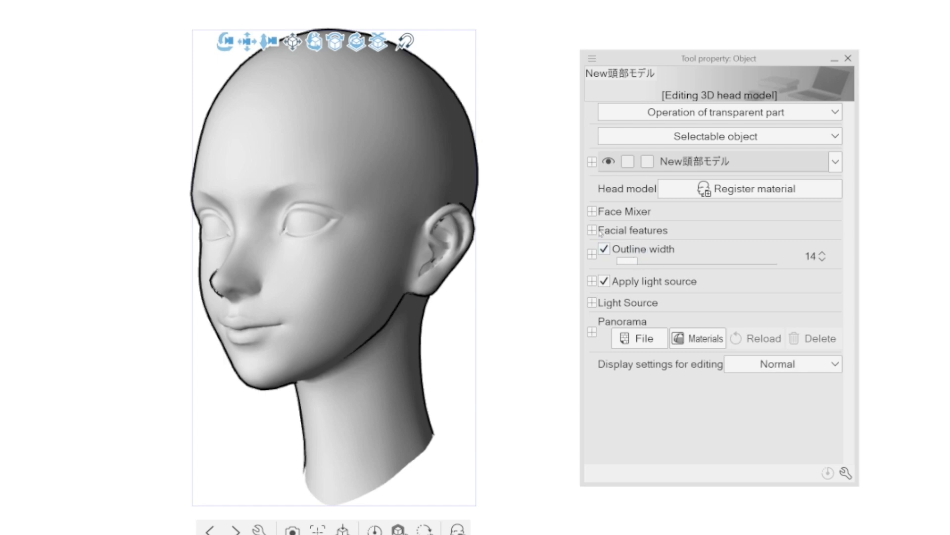
# Enable both directional lights on the 3D head, making light 2 orange and light 1 blue
pyautogui.click(592, 230)
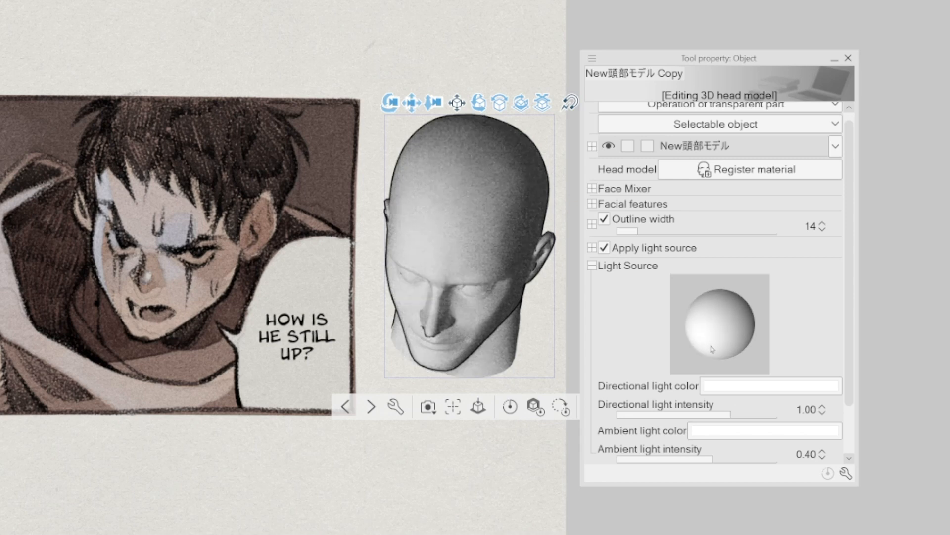
pyautogui.click(846, 473)
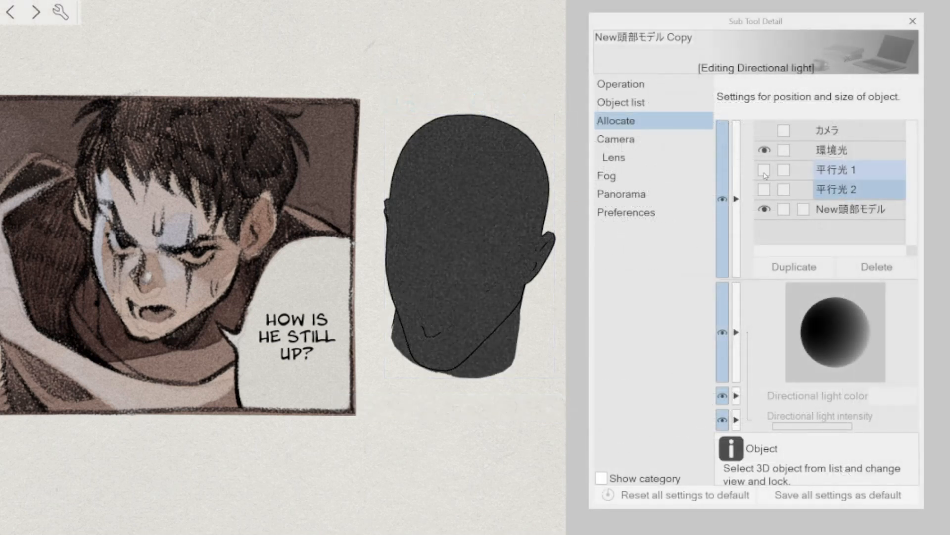
pyautogui.click(764, 170)
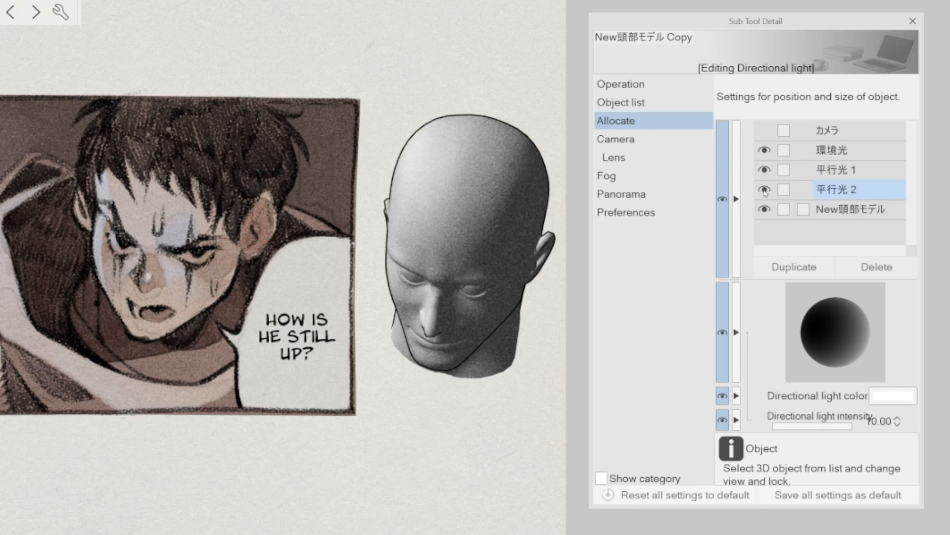
pyautogui.click(892, 395)
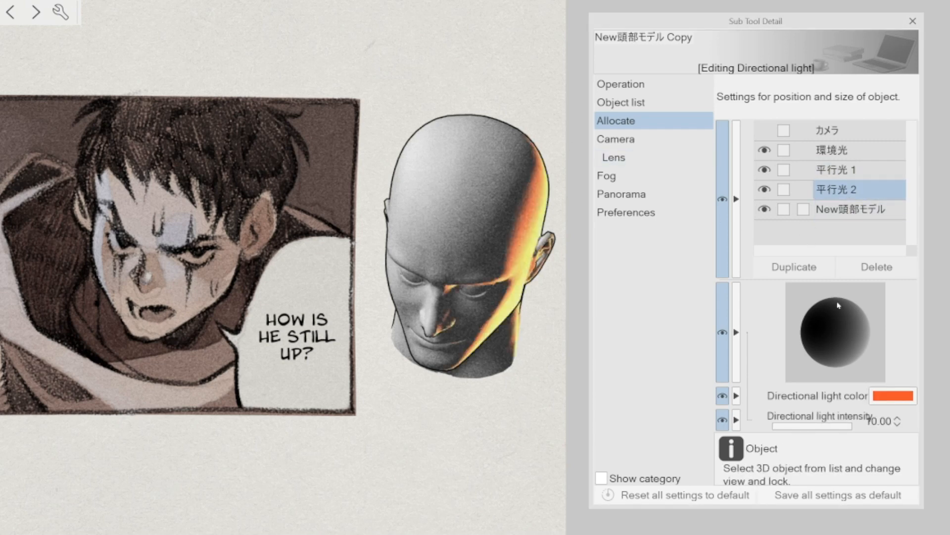
pyautogui.click(836, 170)
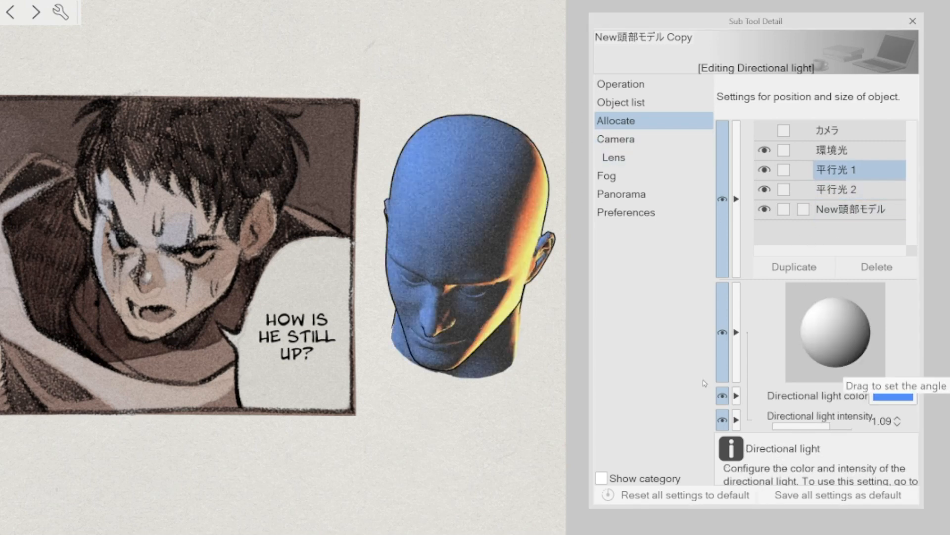
pyautogui.click(621, 84)
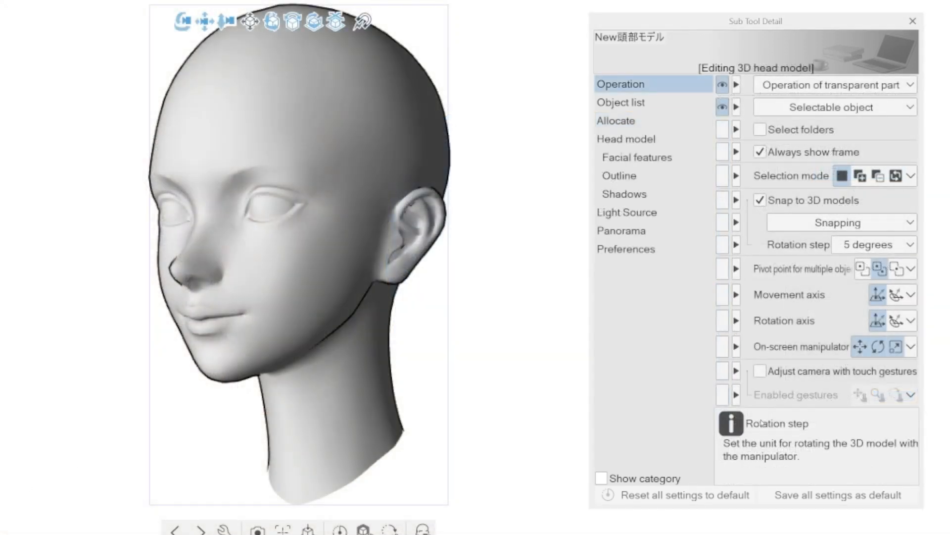
pyautogui.moveTo(859, 346)
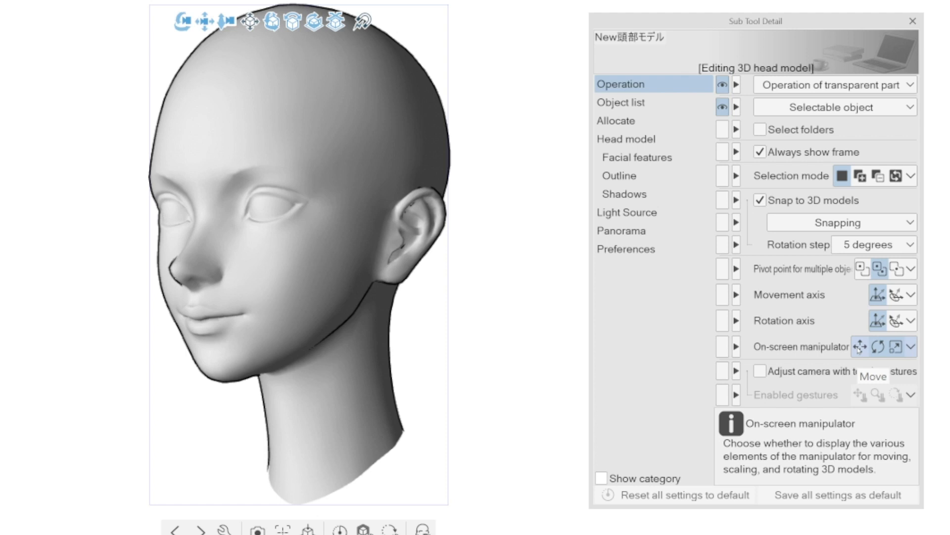
pyautogui.moveTo(903, 346)
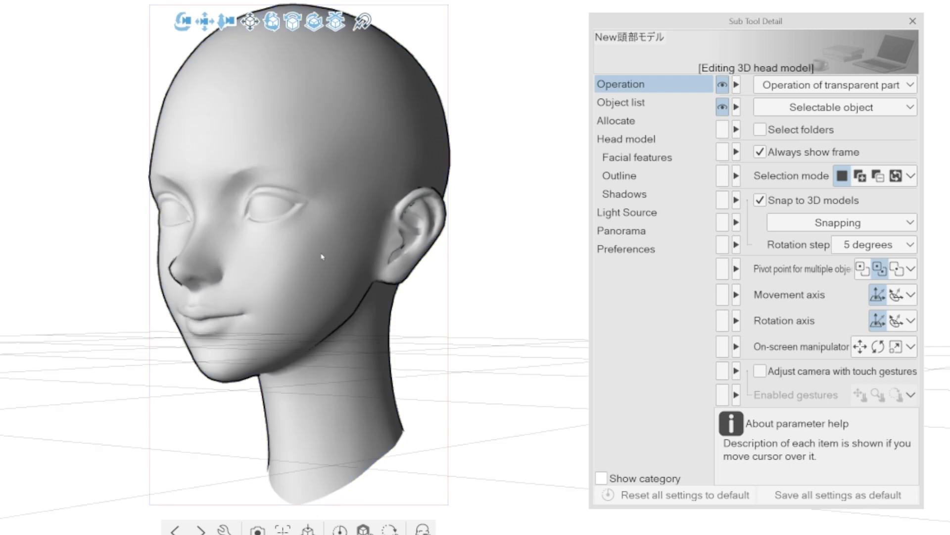
# Turn on Move, Rotate and Scale in the head's on-screen manipulator
pyautogui.click(856, 346)
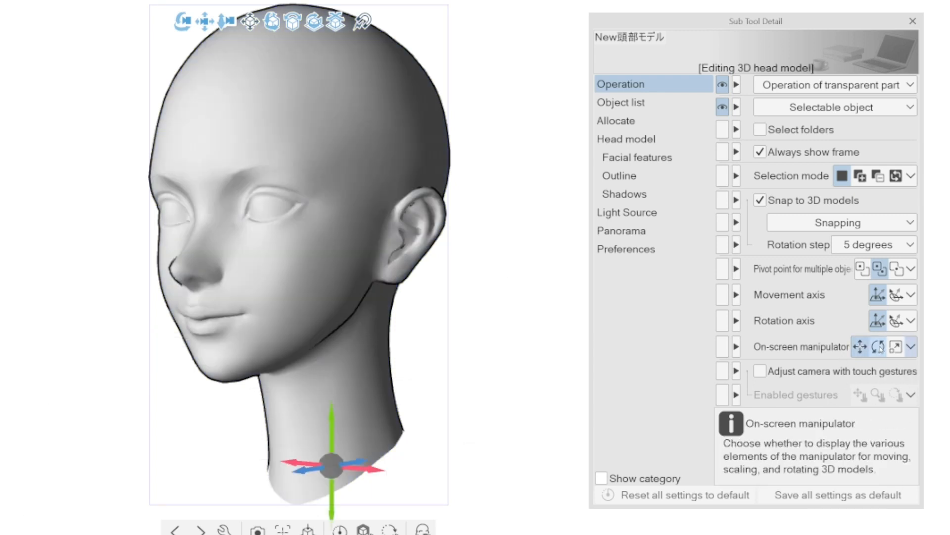
pyautogui.click(888, 346)
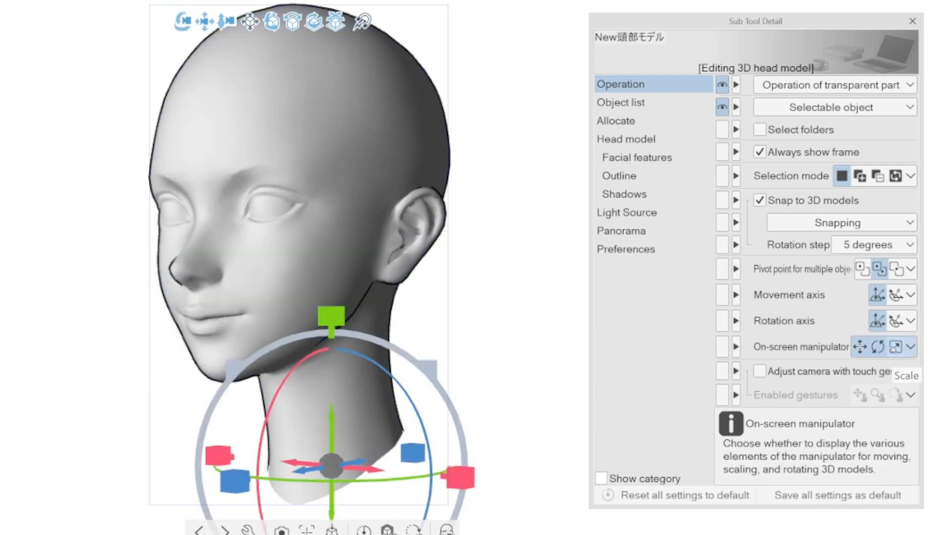
pyautogui.click(863, 346)
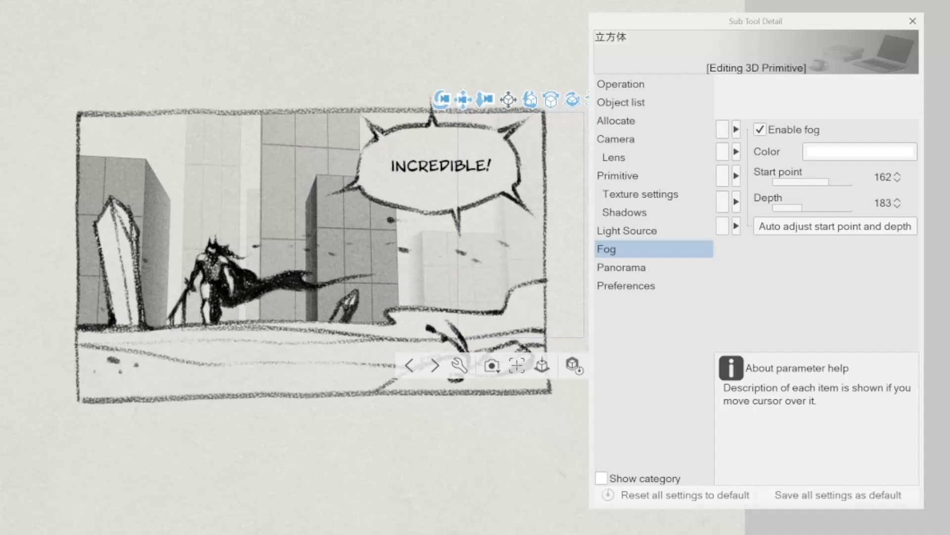
# Enable fog for the 3D buildings scene
pyautogui.click(758, 130)
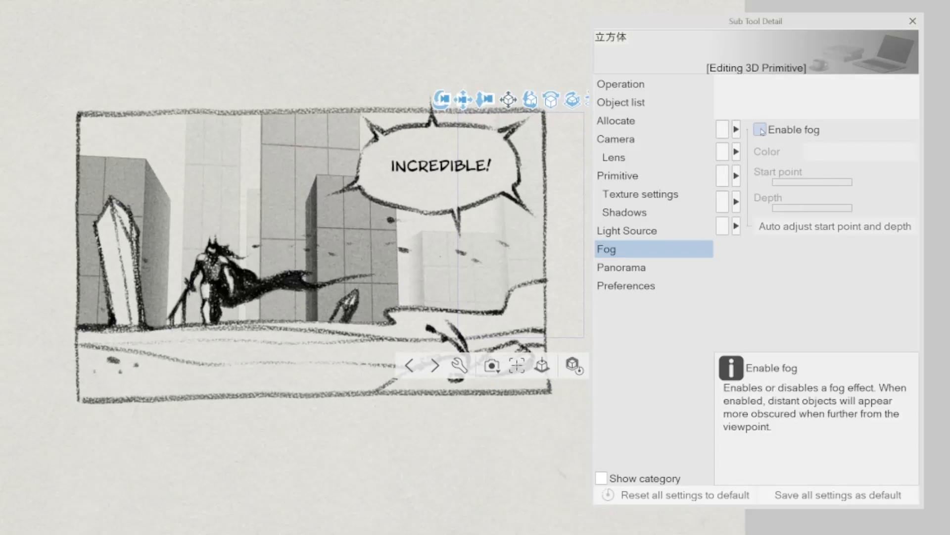
pyautogui.click(760, 129)
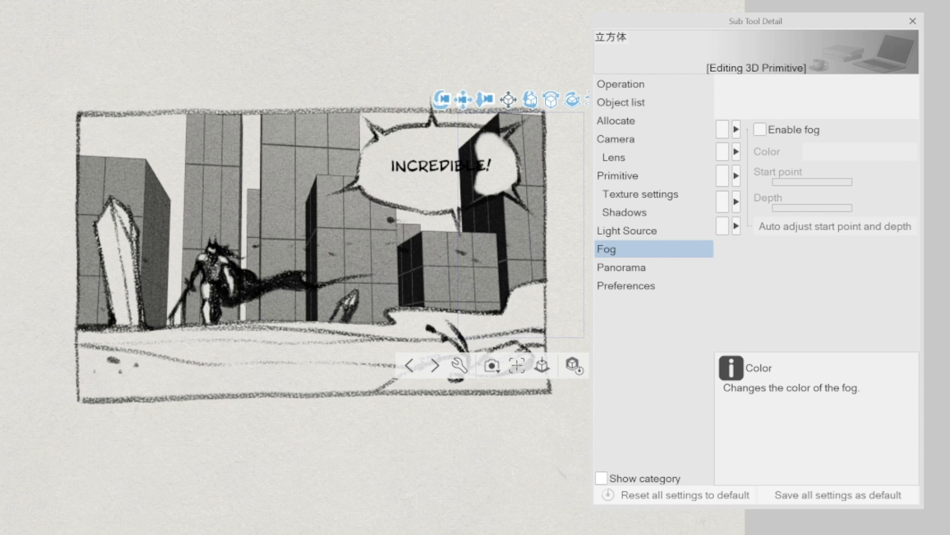
pyautogui.moveTo(789, 341)
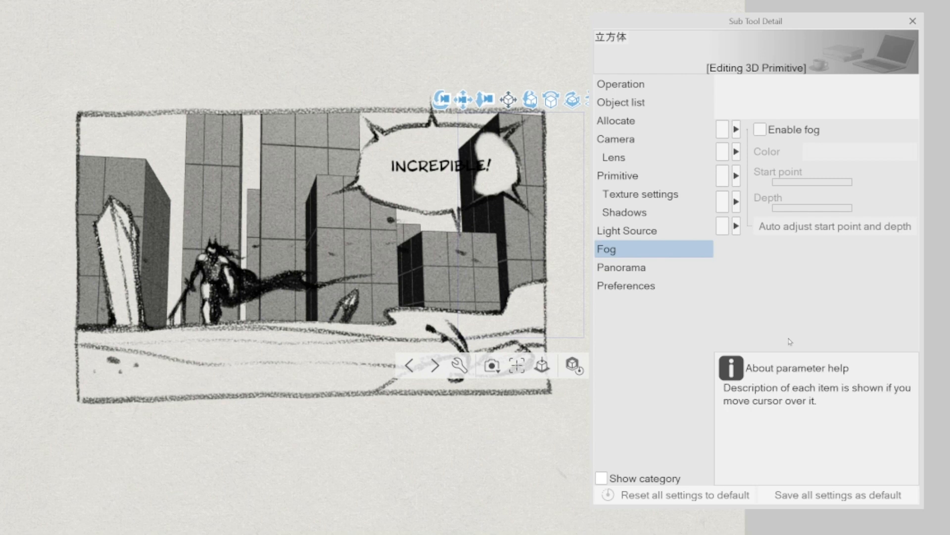
pyautogui.moveTo(759, 129)
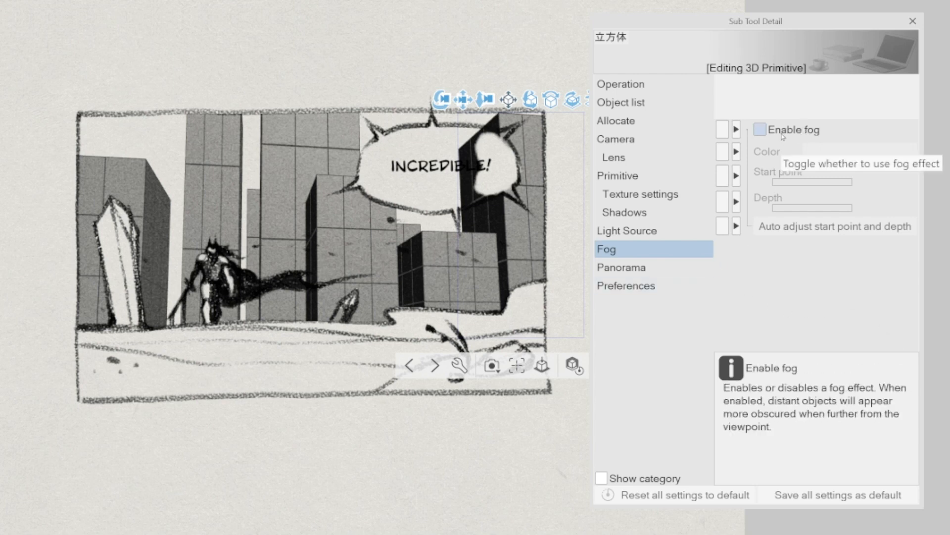
pyautogui.click(759, 129)
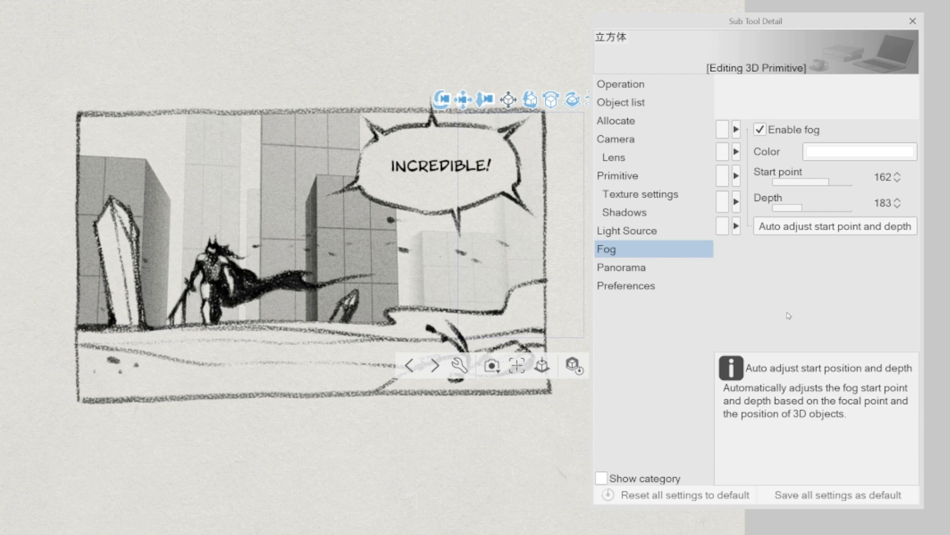
pyautogui.moveTo(801, 247)
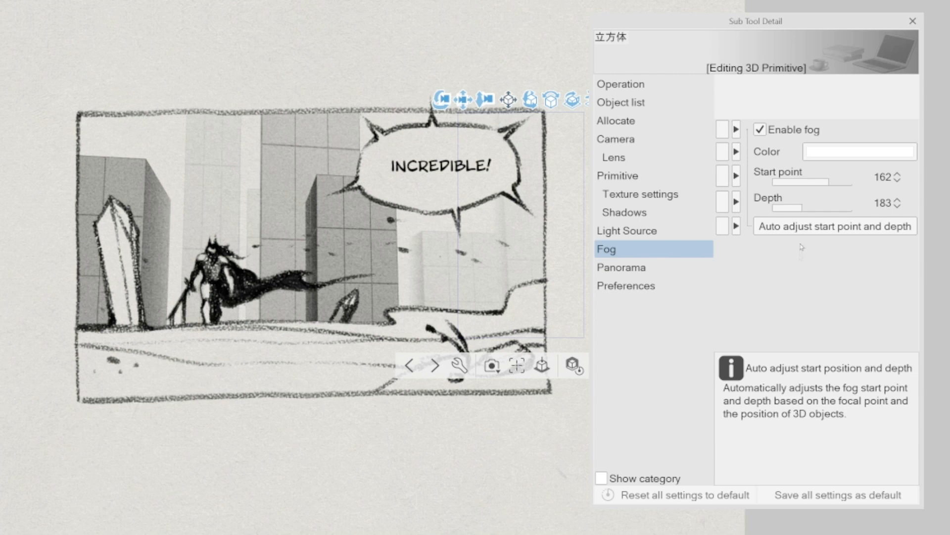
# Set the fog colour to pale blue and auto-adjust its start point and depth
pyautogui.click(859, 151)
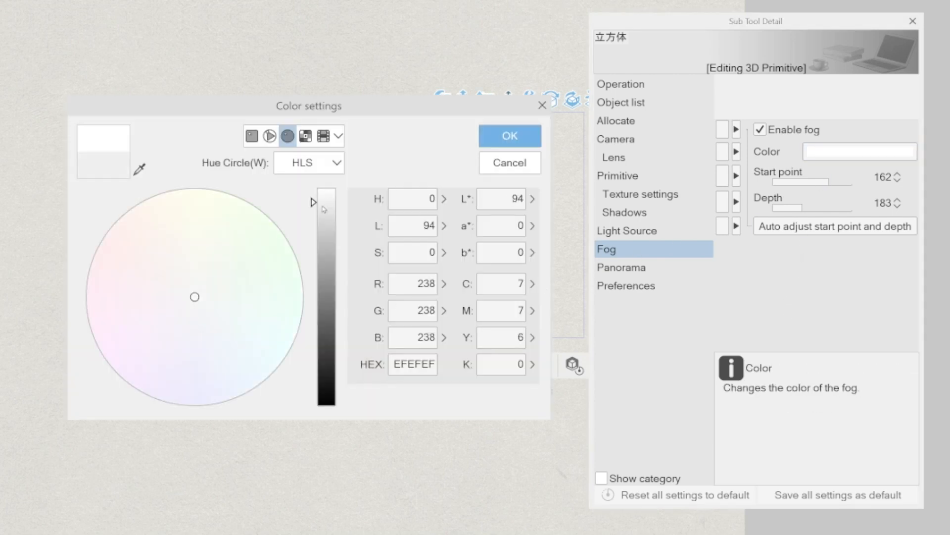
pyautogui.click(269, 375)
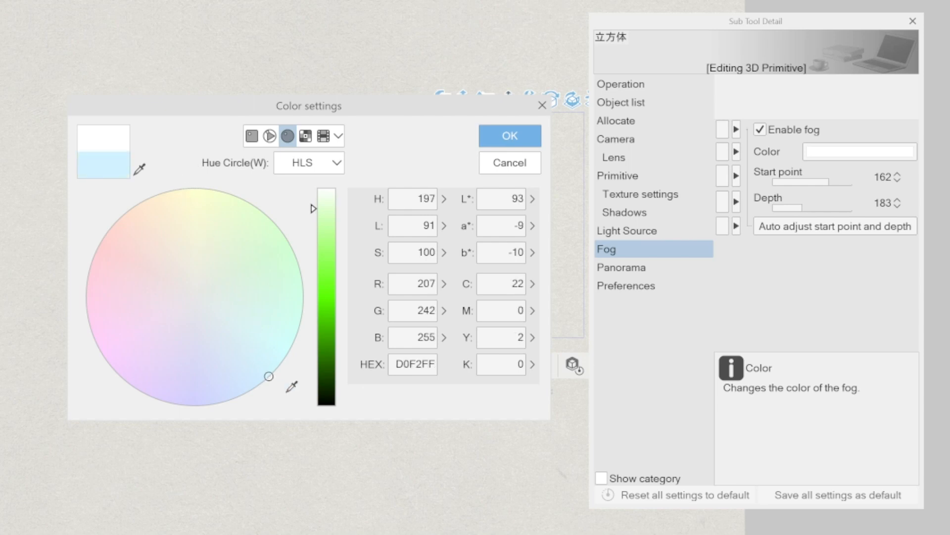
pyautogui.click(508, 135)
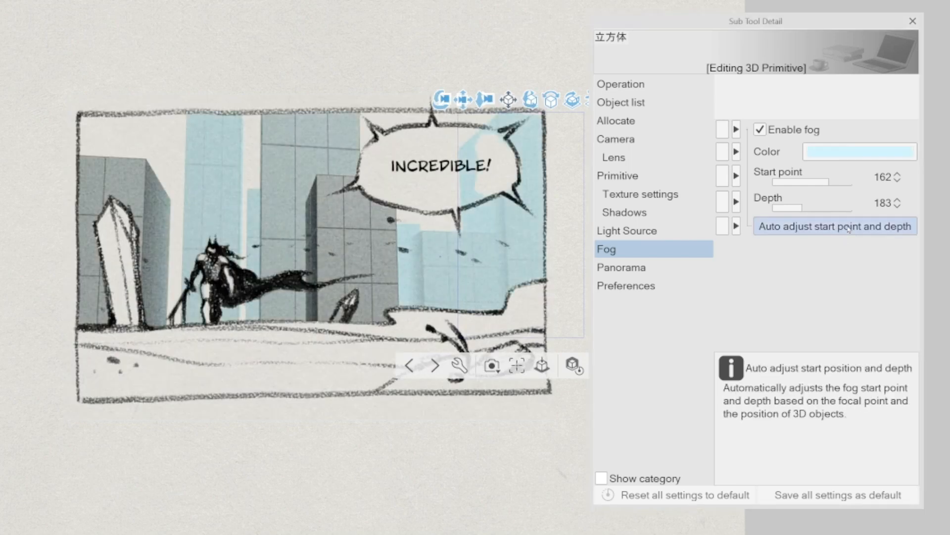
pyautogui.click(835, 227)
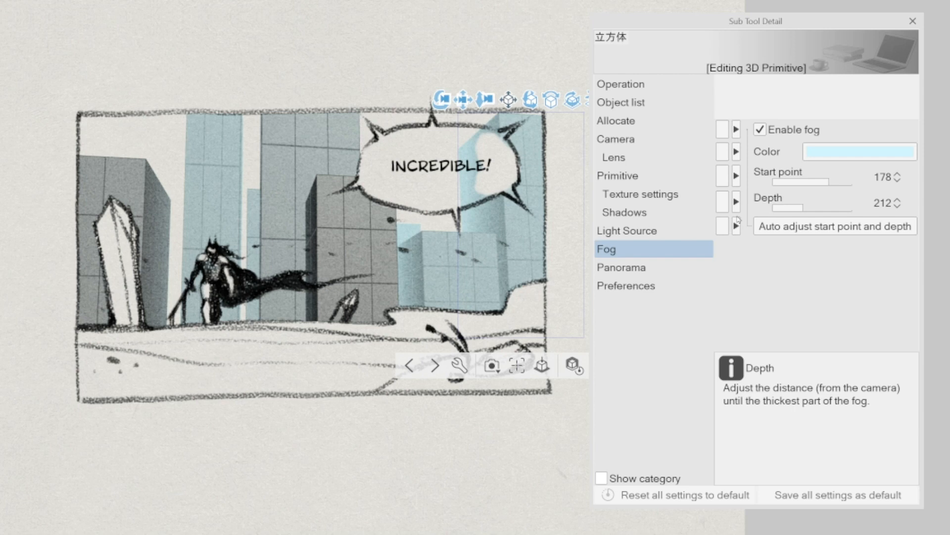
pyautogui.click(621, 84)
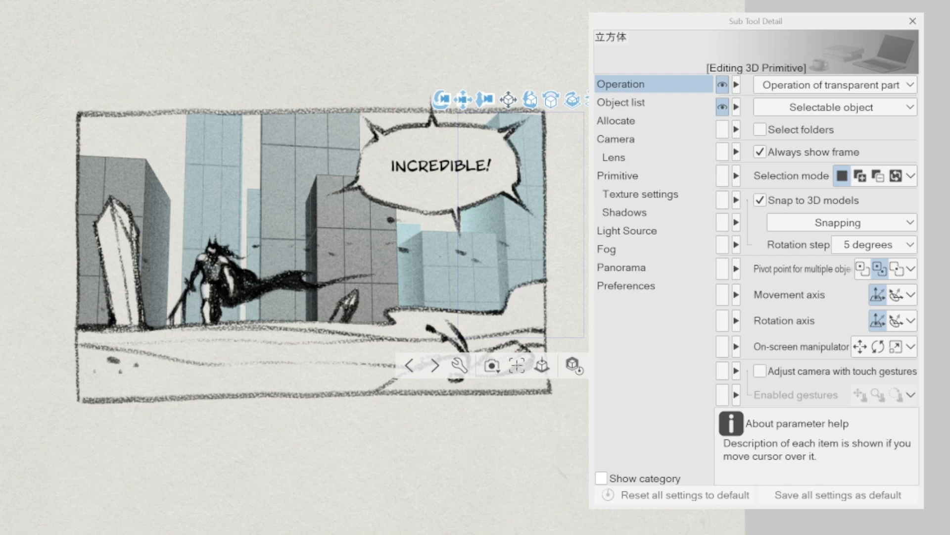
# Straighten the buildings' vertical perspective in the Lens settings
pyautogui.click(613, 157)
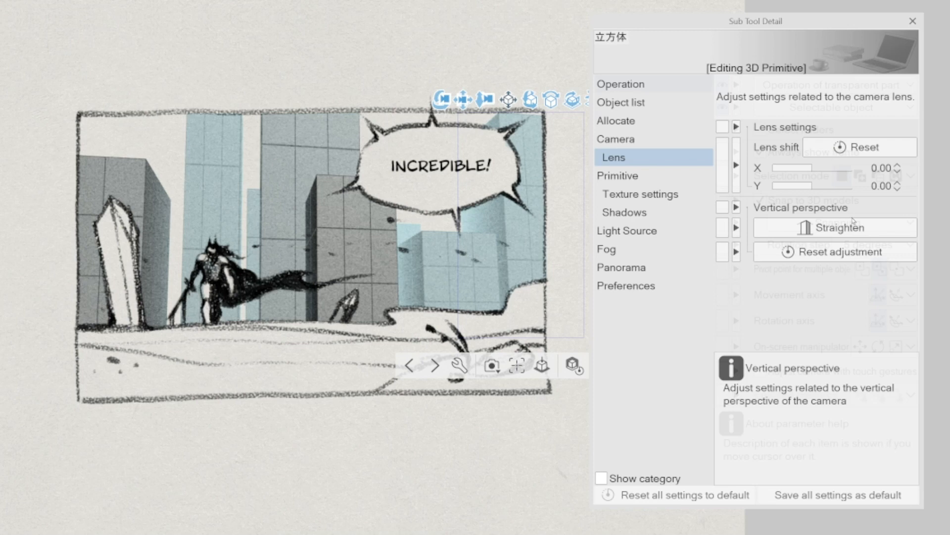
pyautogui.moveTo(834, 227)
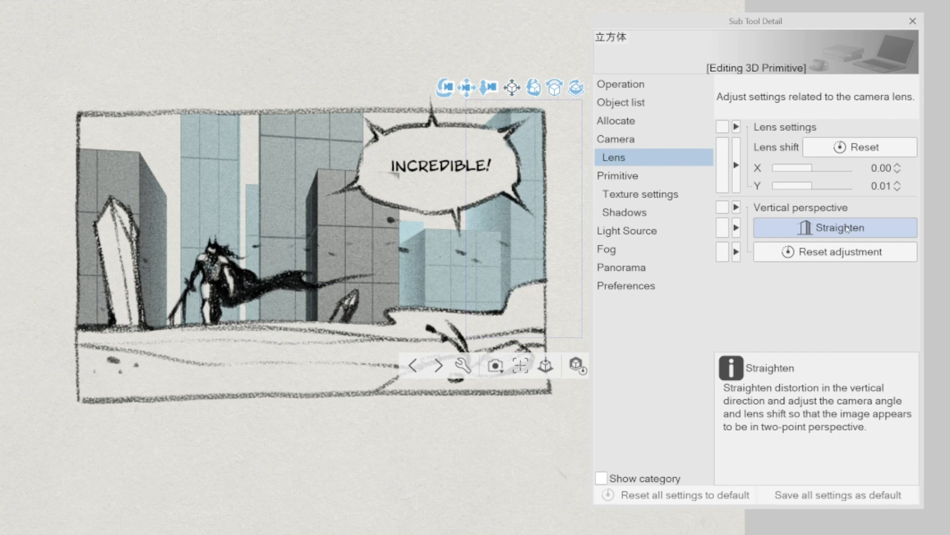
pyautogui.click(834, 227)
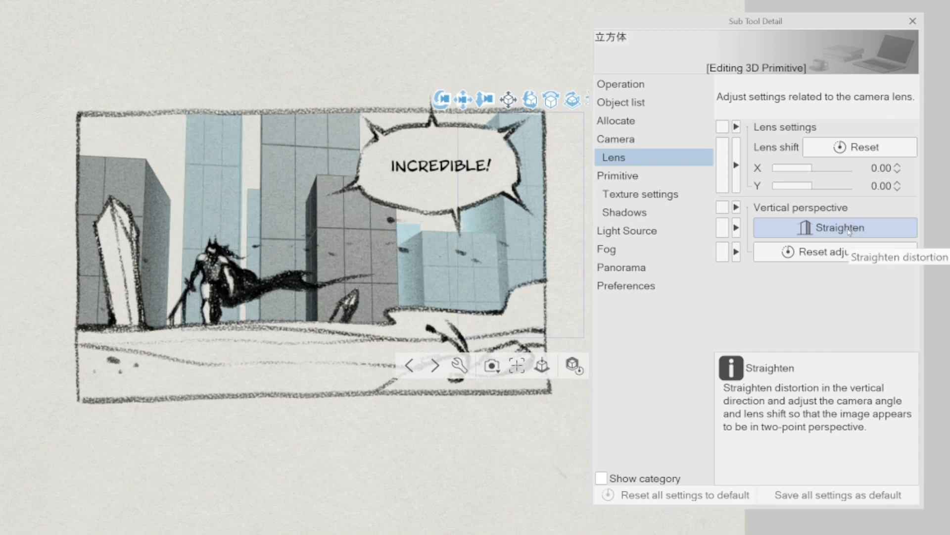
pyautogui.click(835, 228)
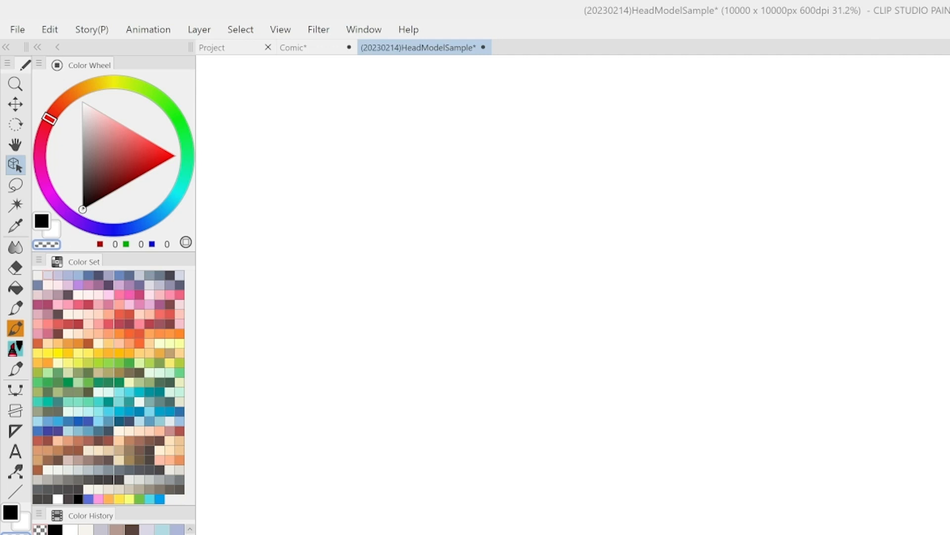
pyautogui.moveTo(302, 134)
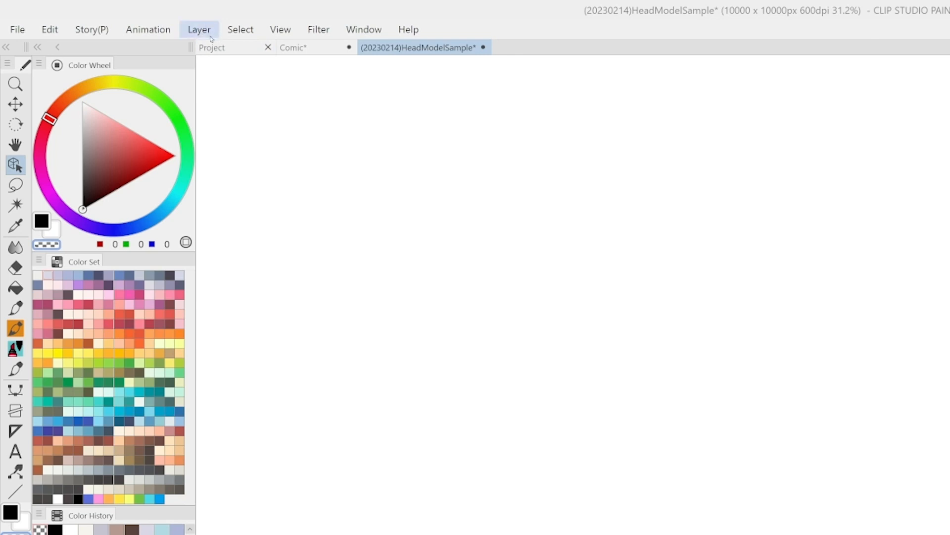
# Create a 3D drawing figure layer with the Ver.2 body shape and Running pose
pyautogui.click(198, 29)
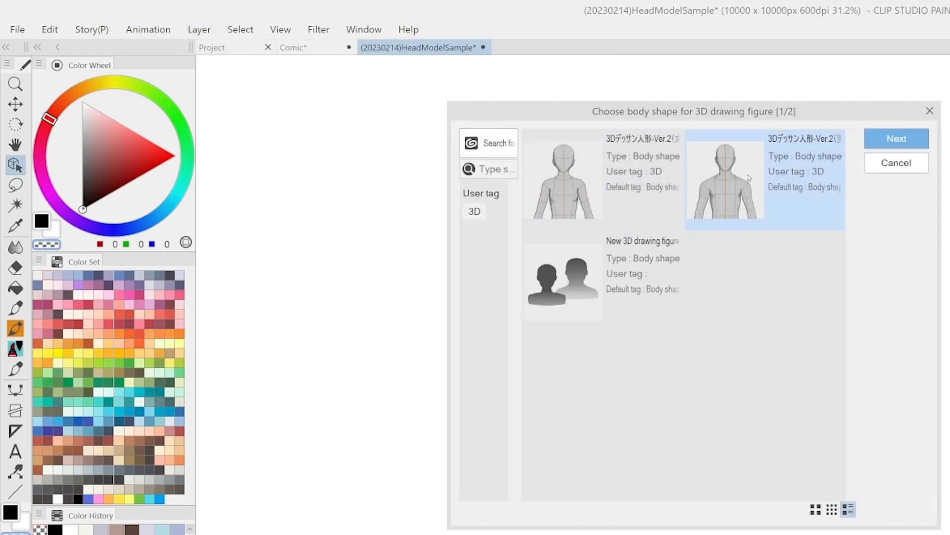
pyautogui.click(896, 138)
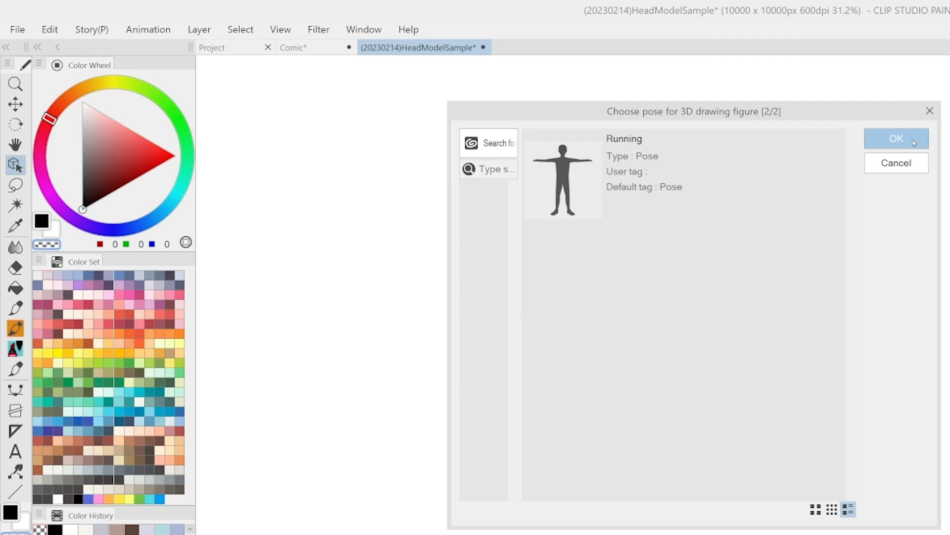
pyautogui.click(896, 138)
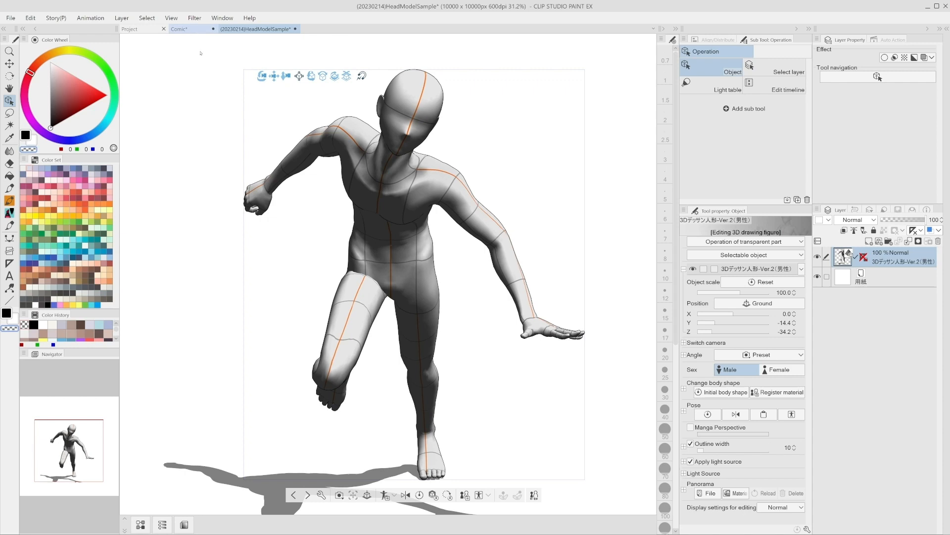
pyautogui.click(181, 29)
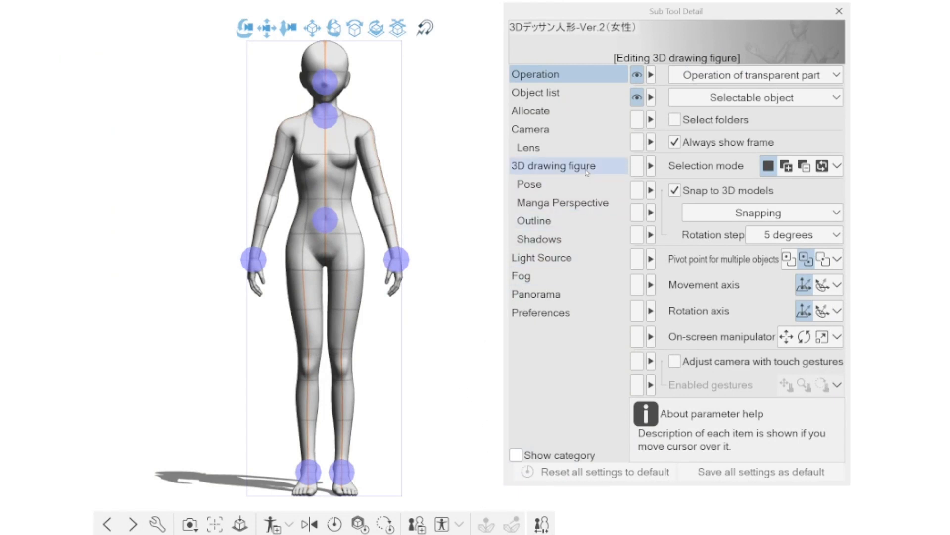
# Set the 3D drawing figure's Sex to Male in Sub Tool Detail
pyautogui.click(550, 165)
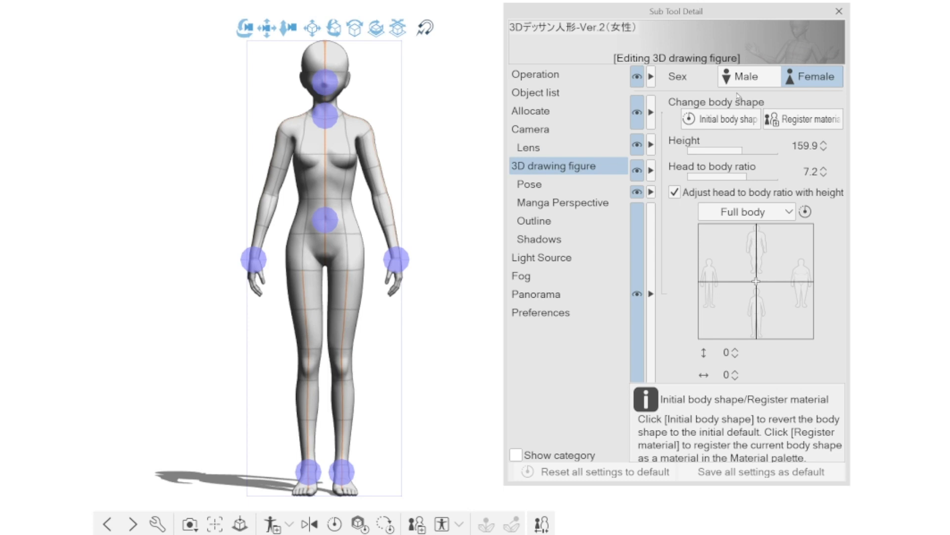
pyautogui.click(748, 76)
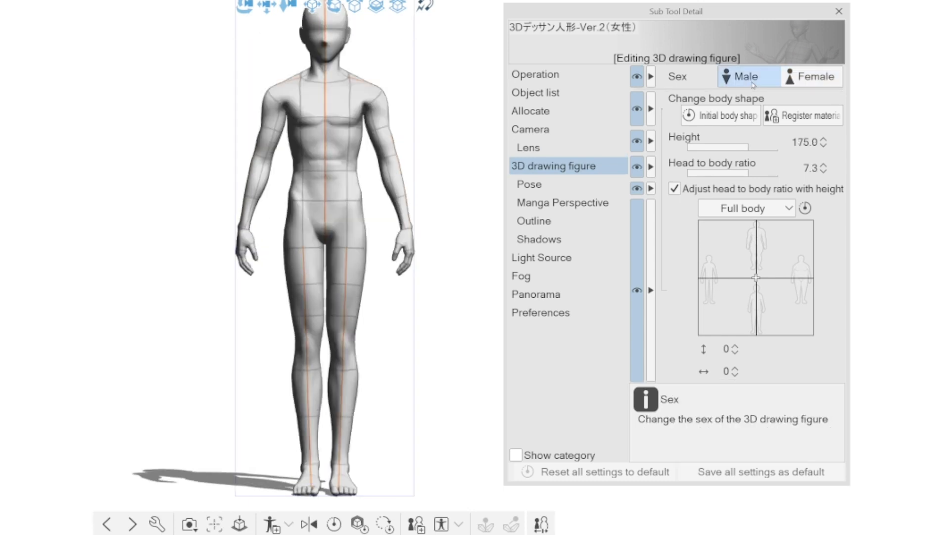
pyautogui.click(812, 76)
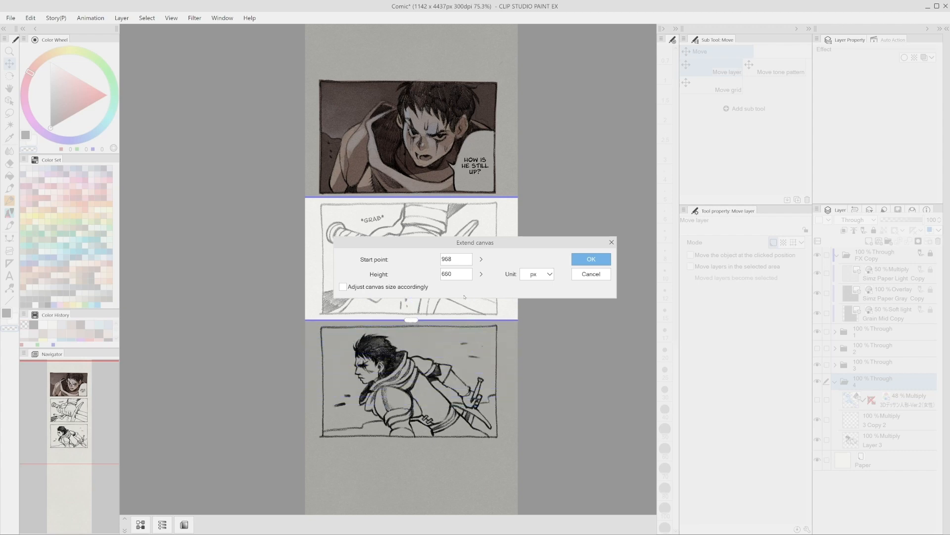
# Extend the canvas height by 680 px from 968 px, then crop off the empty bottom
pyautogui.click(590, 259)
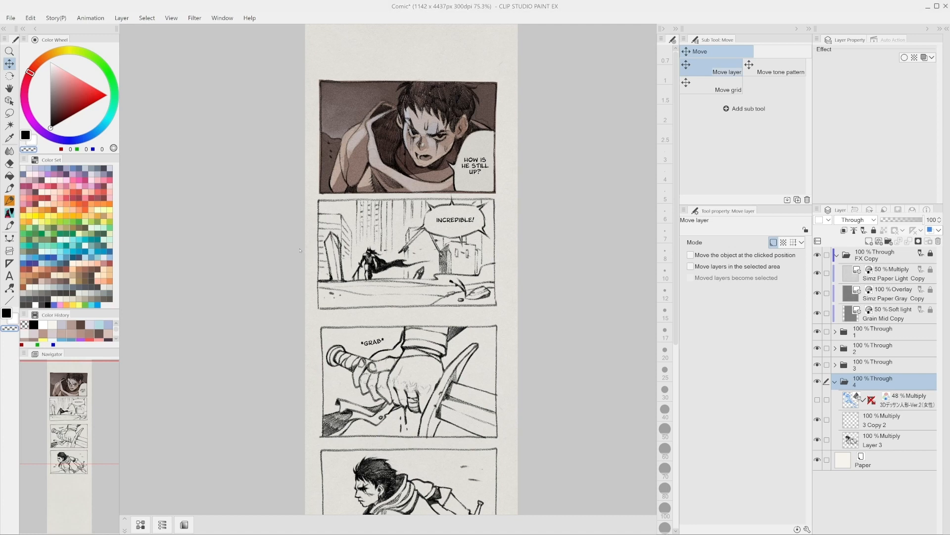
pyautogui.click(30, 18)
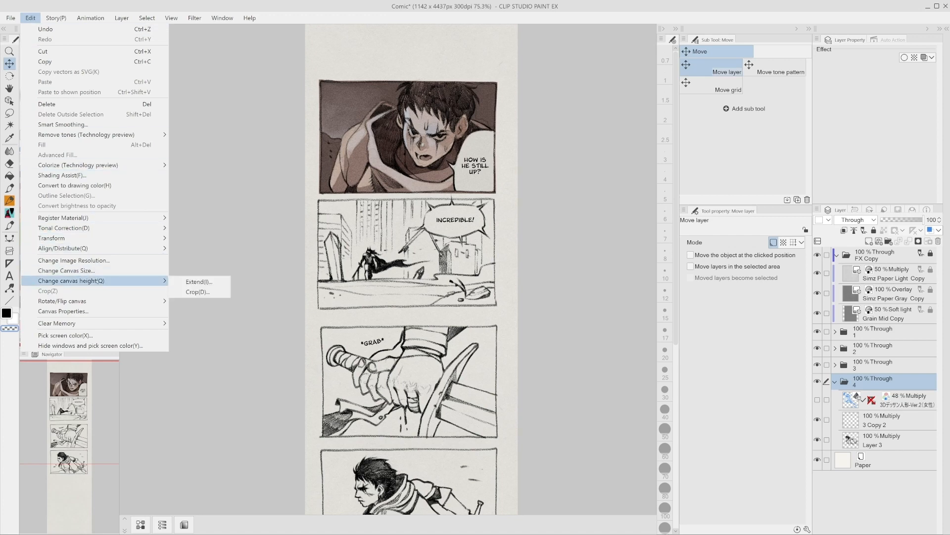
pyautogui.click(197, 291)
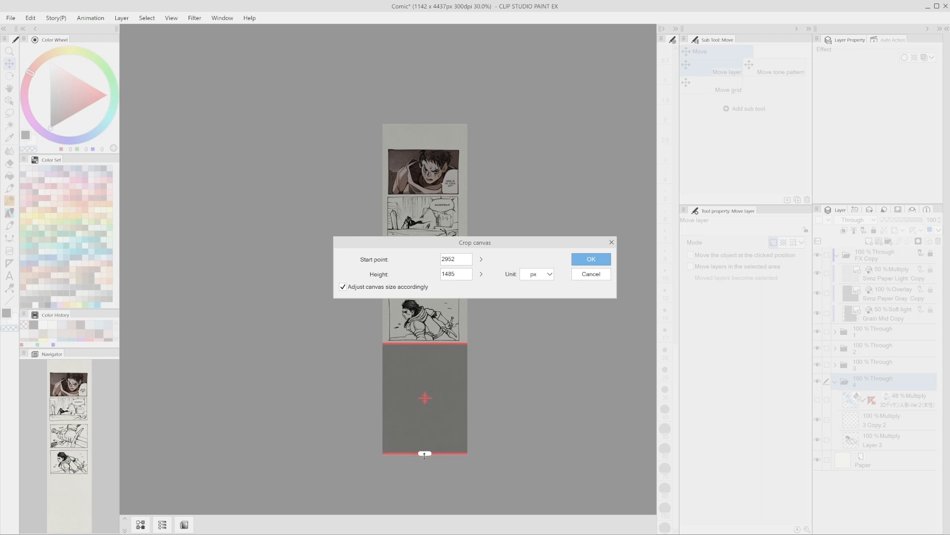
pyautogui.moveTo(591, 259)
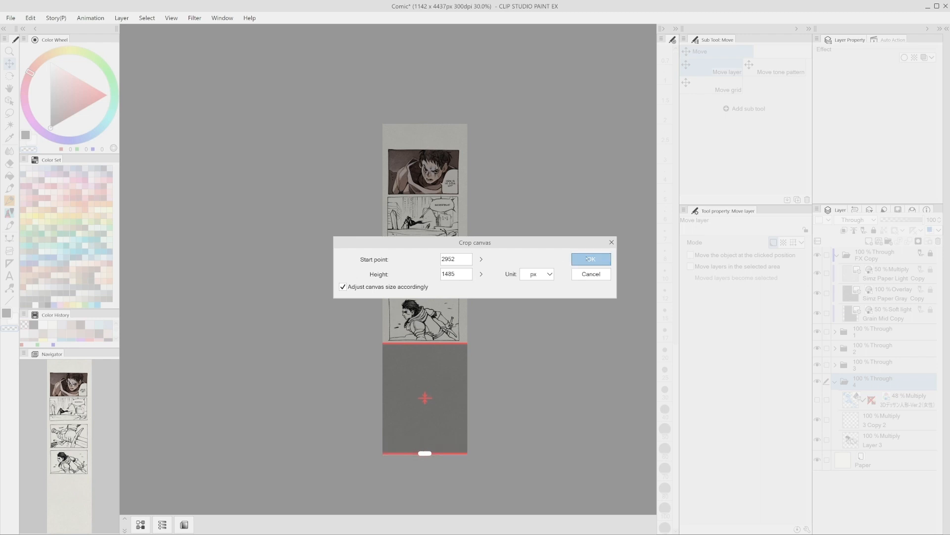
pyautogui.click(589, 259)
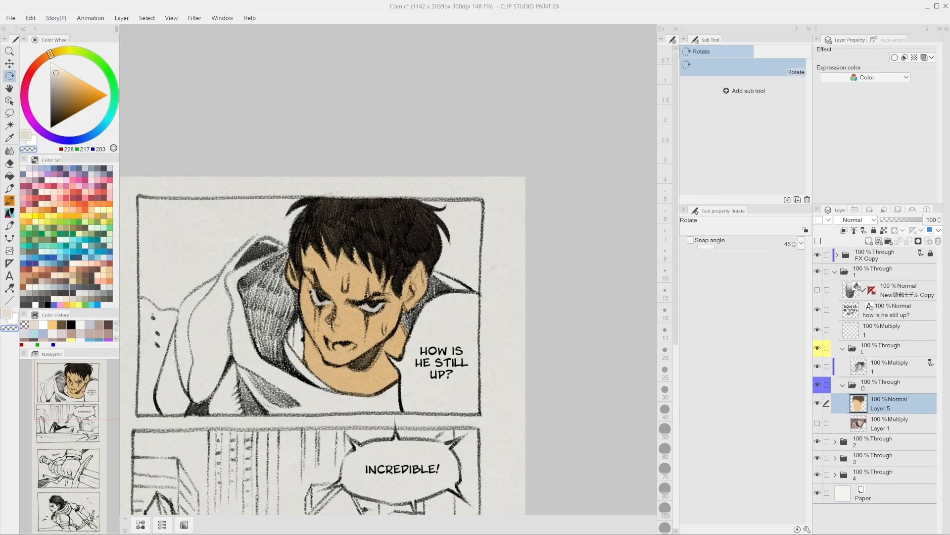
# Zoom out and start Shading Assist on the face colour layer from the Edit menu
pyautogui.scroll(-3)
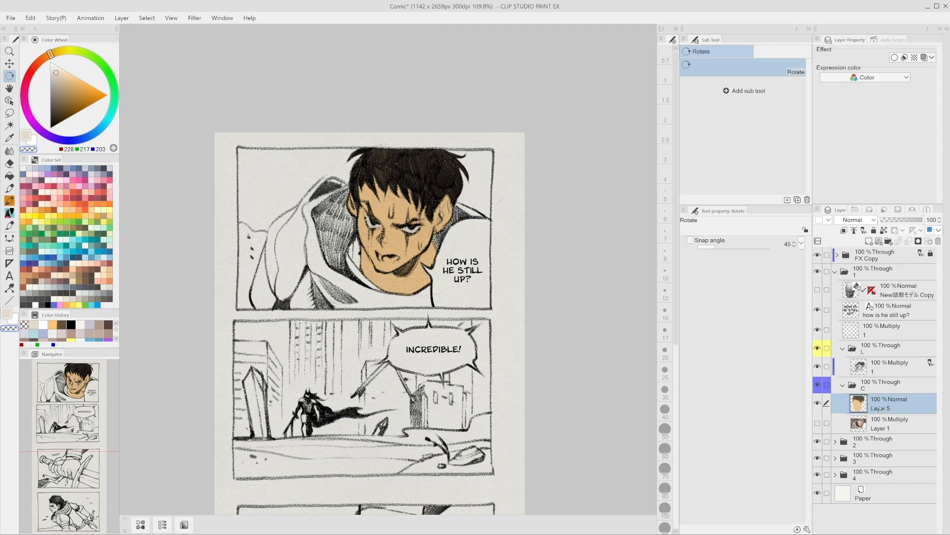
pyautogui.moveTo(793, 398)
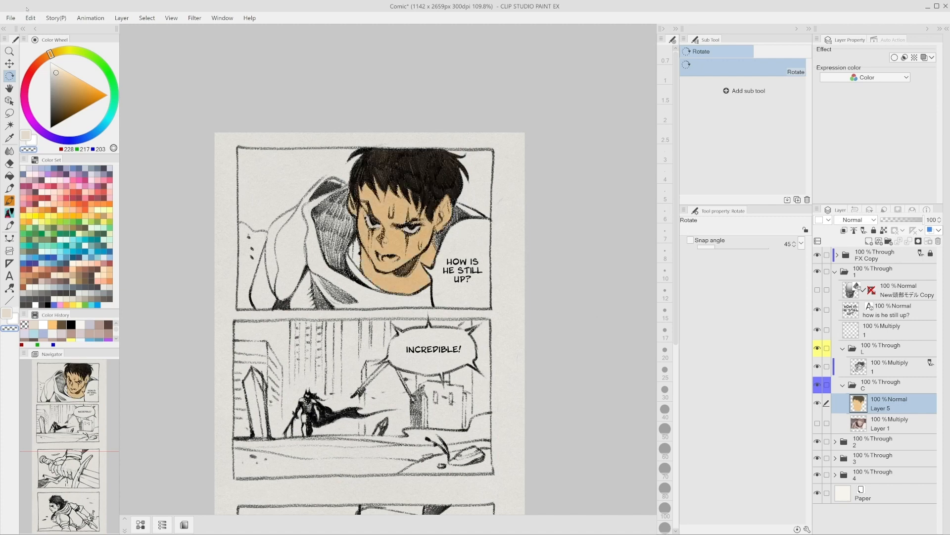
pyautogui.click(29, 17)
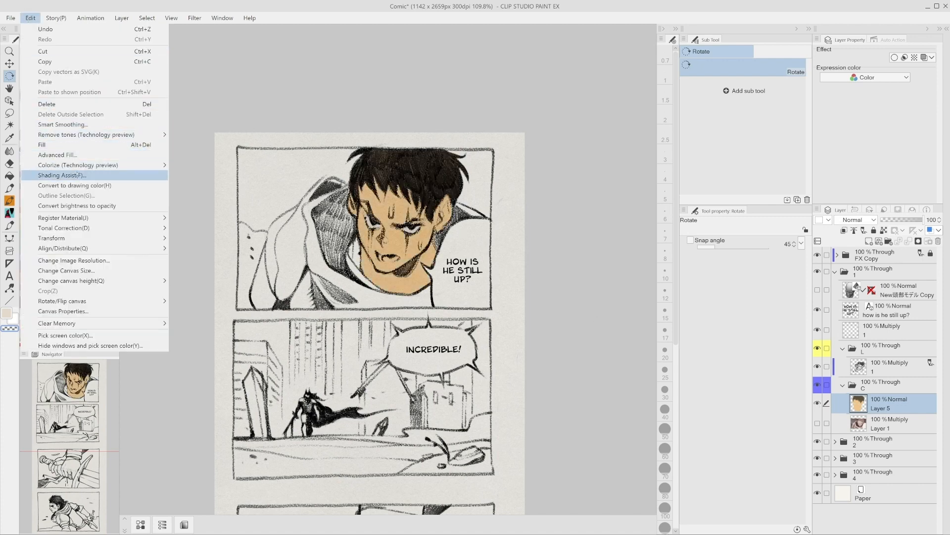
pyautogui.click(60, 176)
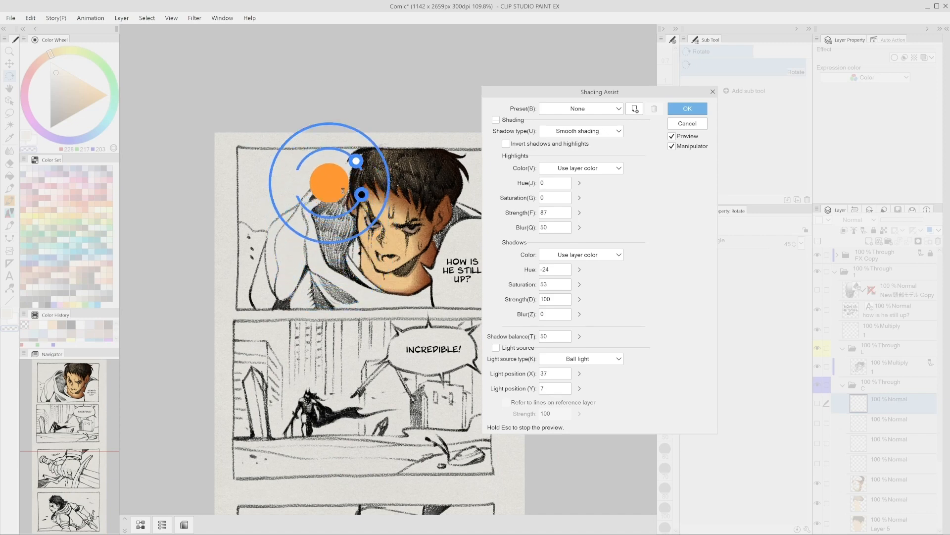
# Move the light toward the upper left and switch the shadow type to cel shading
pyautogui.moveTo(356, 161); pyautogui.dragTo(337, 189)
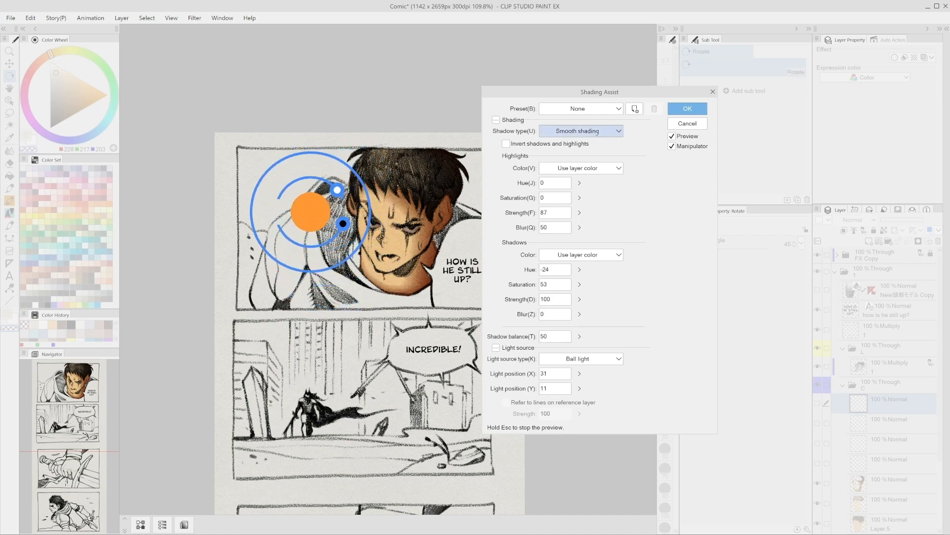
pyautogui.click(580, 130)
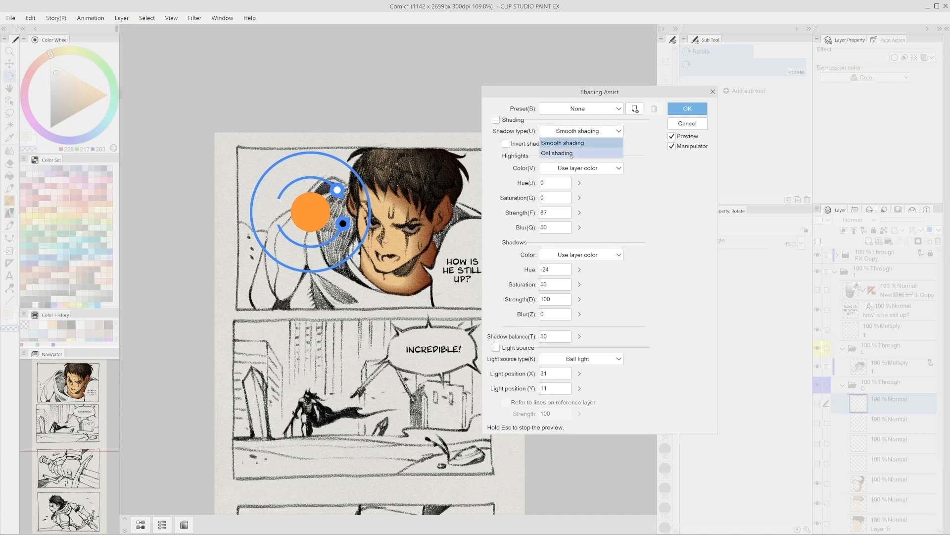
pyautogui.click(562, 143)
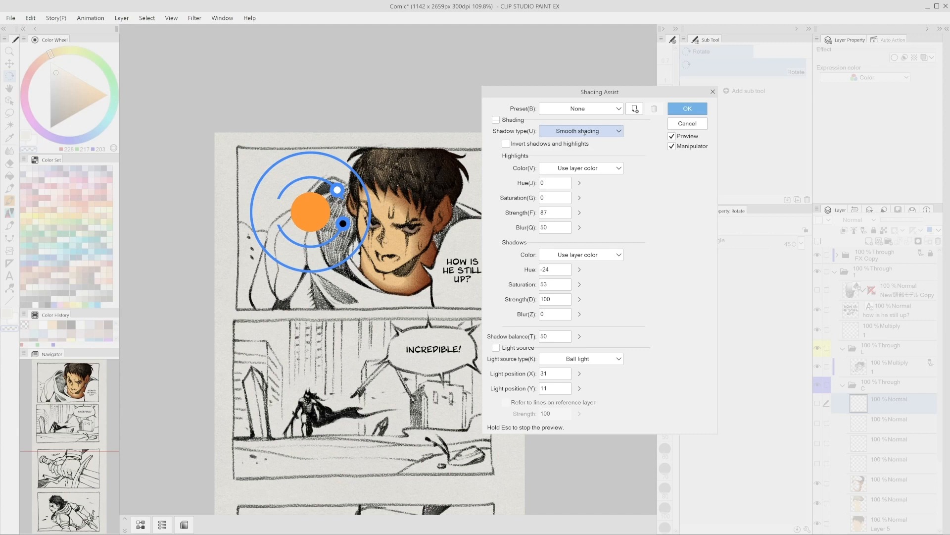
pyautogui.click(580, 130)
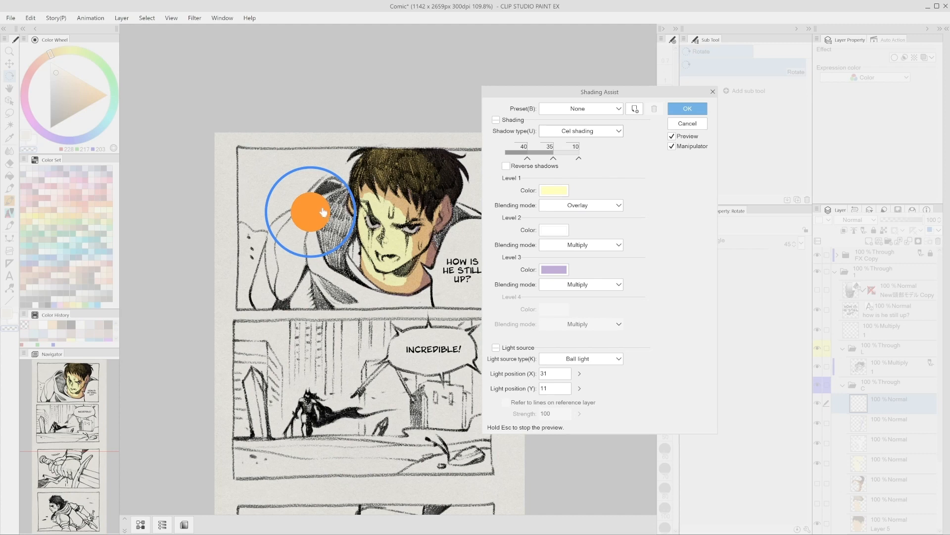
# Place a ball light at the panel's upper left, add a shading level, and set line-art strength to 28
pyautogui.moveTo(311, 211); pyautogui.dragTo(426, 172)
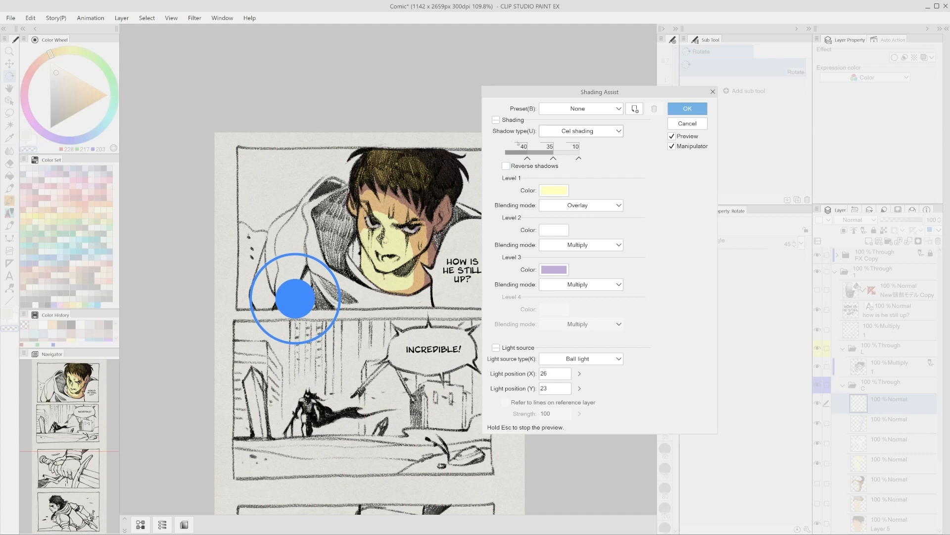
pyautogui.click(505, 165)
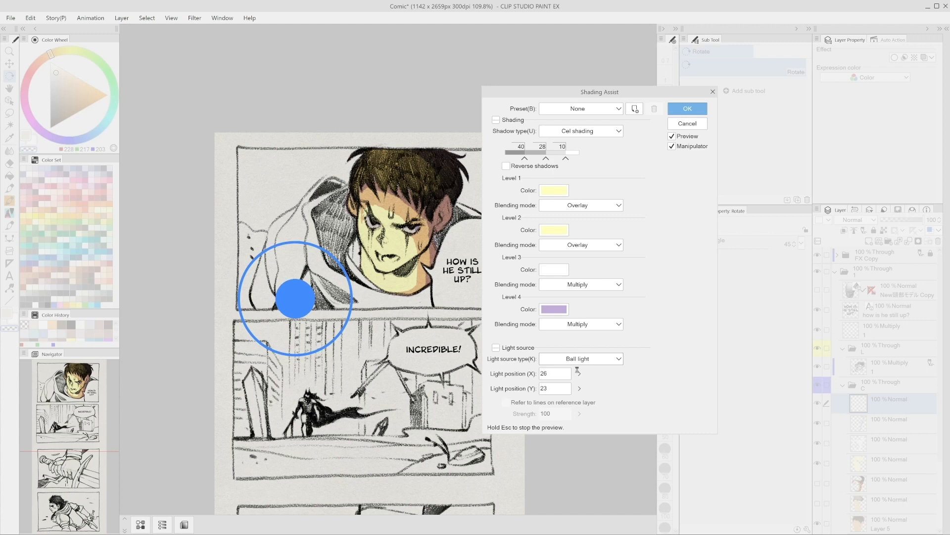
pyautogui.click(580, 359)
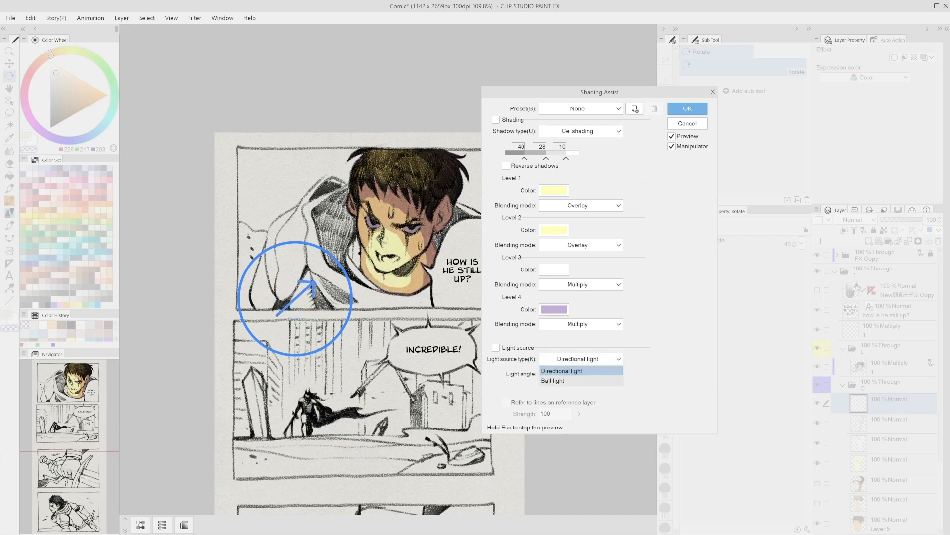
pyautogui.click(552, 381)
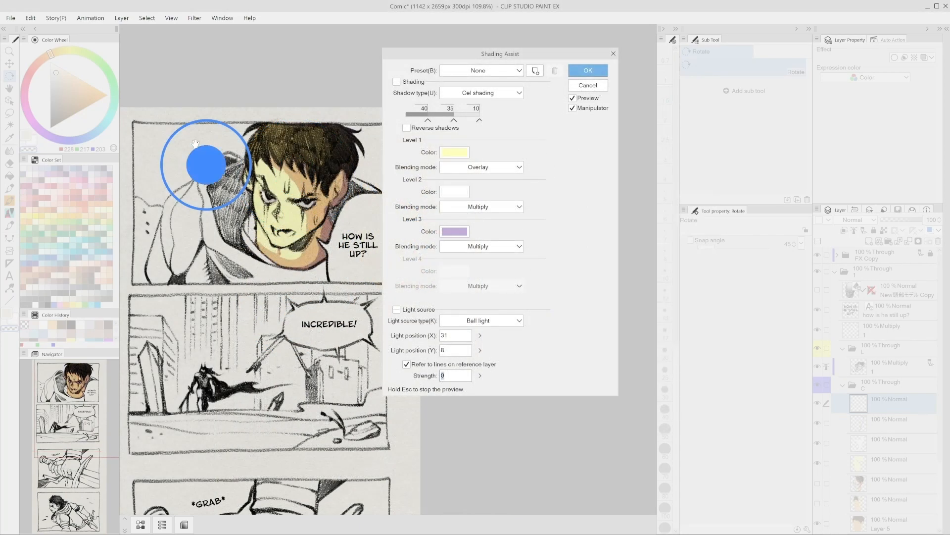
pyautogui.moveTo(206, 164); pyautogui.dragTo(164, 167)
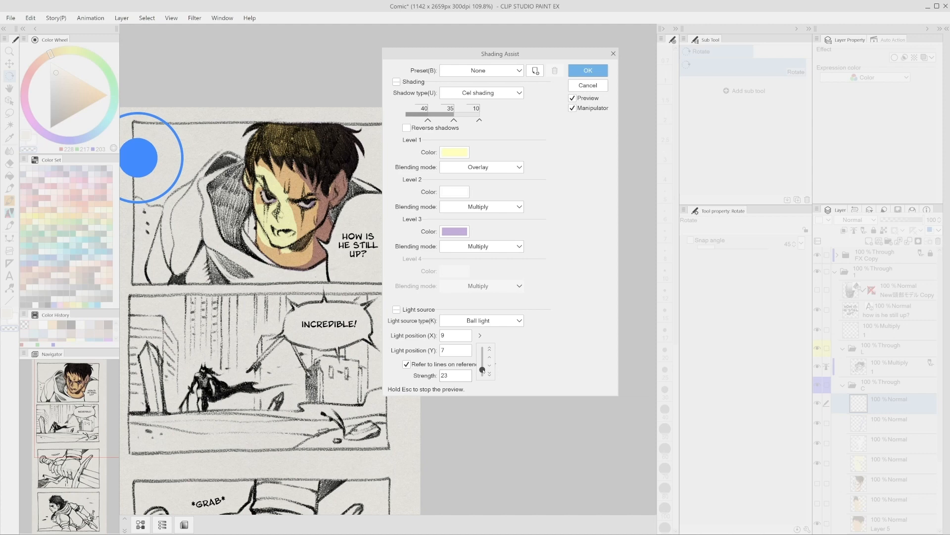
pyautogui.click(484, 372)
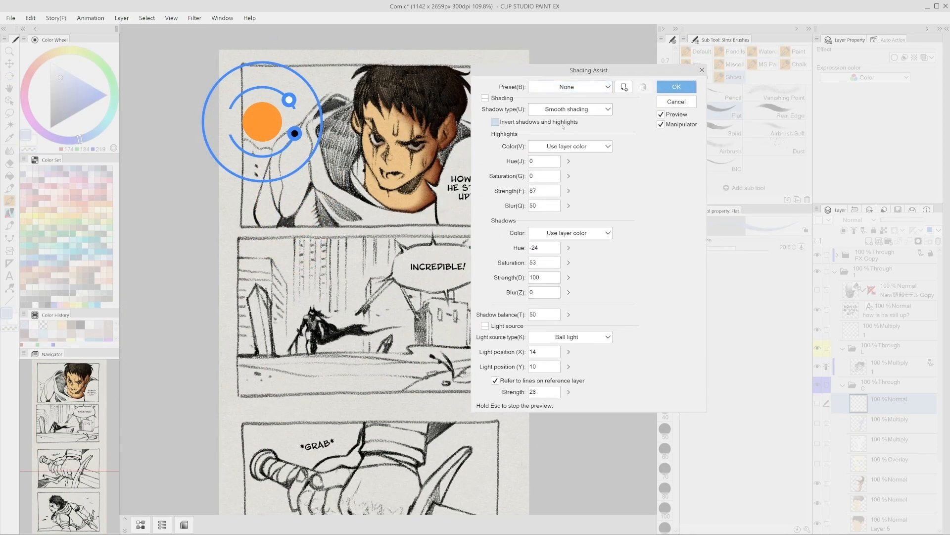
# Nudge the light further upper left, keep highlights in the layer's colour, and set highlight hue to 33
pyautogui.moveTo(263, 119); pyautogui.dragTo(252, 100)
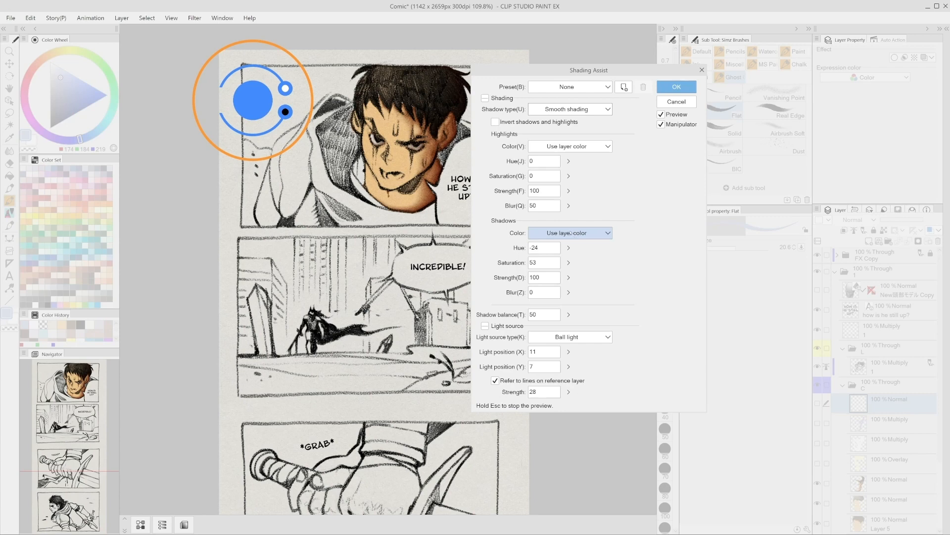
pyautogui.moveTo(600, 224)
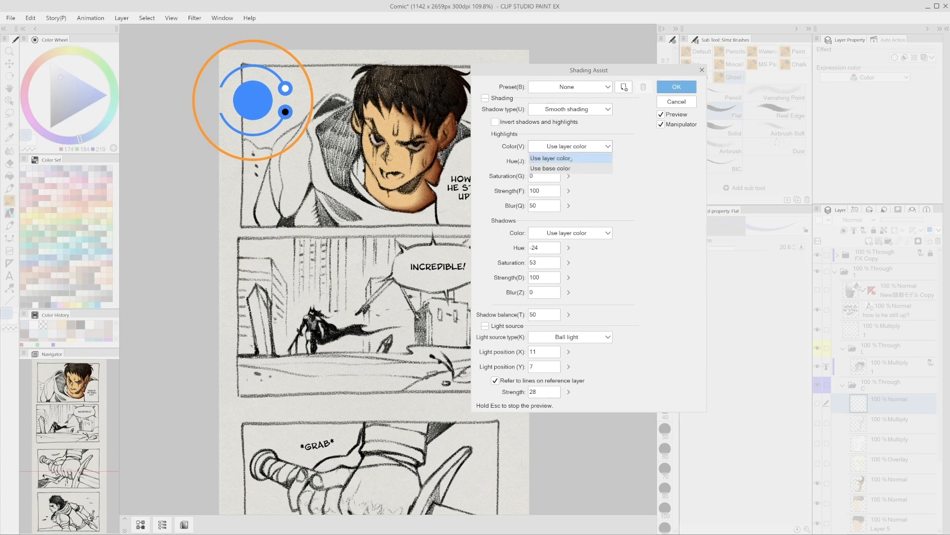
pyautogui.click(549, 167)
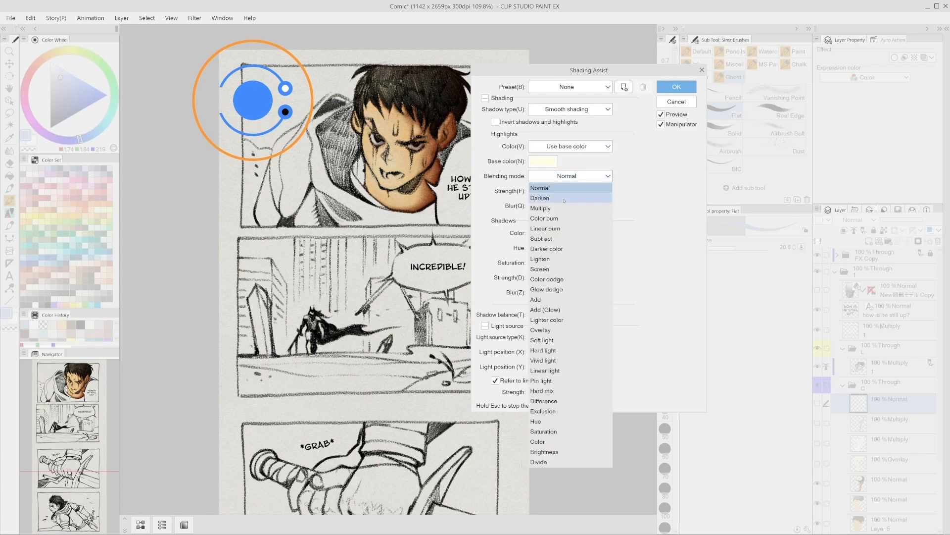
pyautogui.moveTo(562, 189)
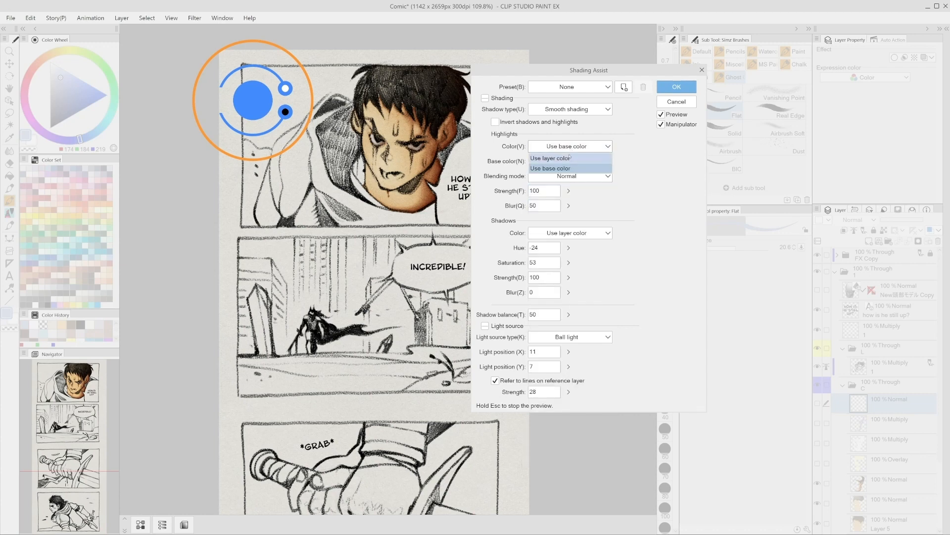
pyautogui.click(569, 146)
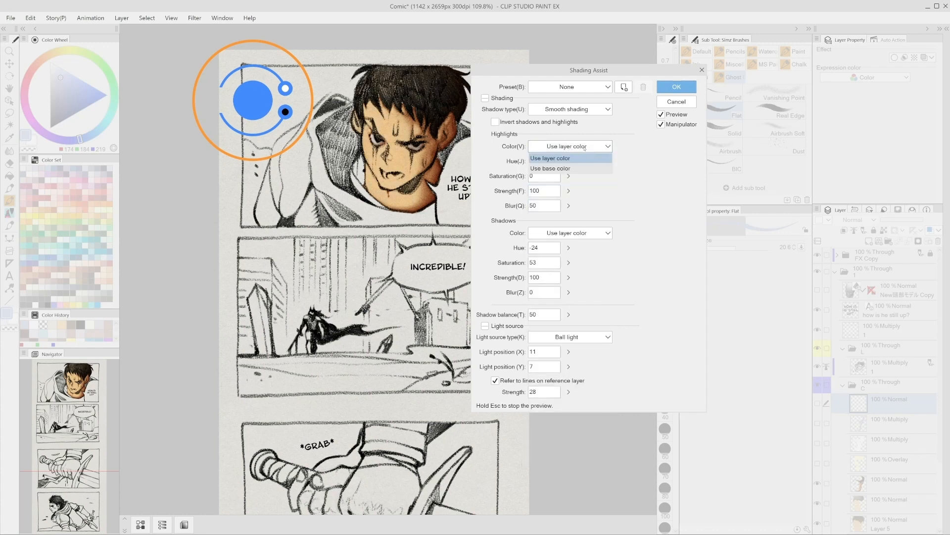
pyautogui.click(550, 157)
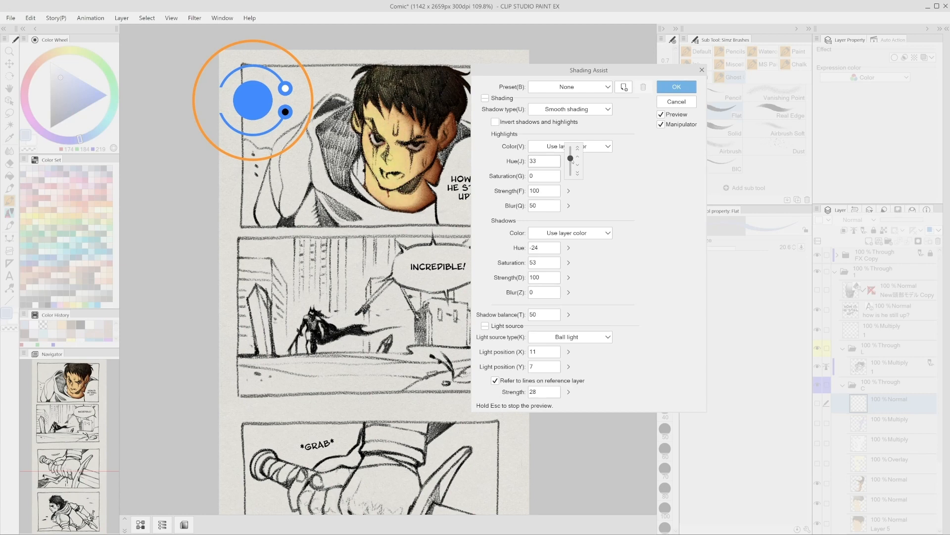
pyautogui.moveTo(595, 170)
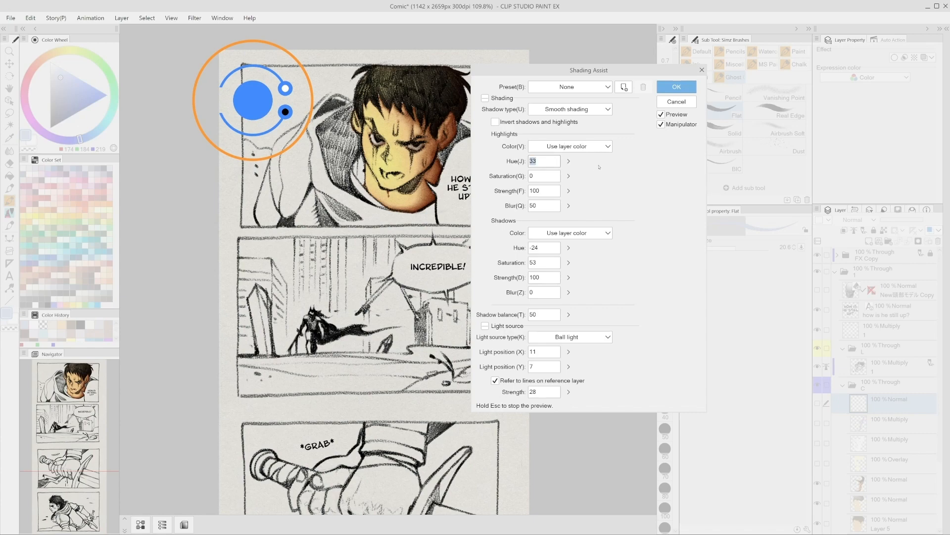
pyautogui.click(676, 86)
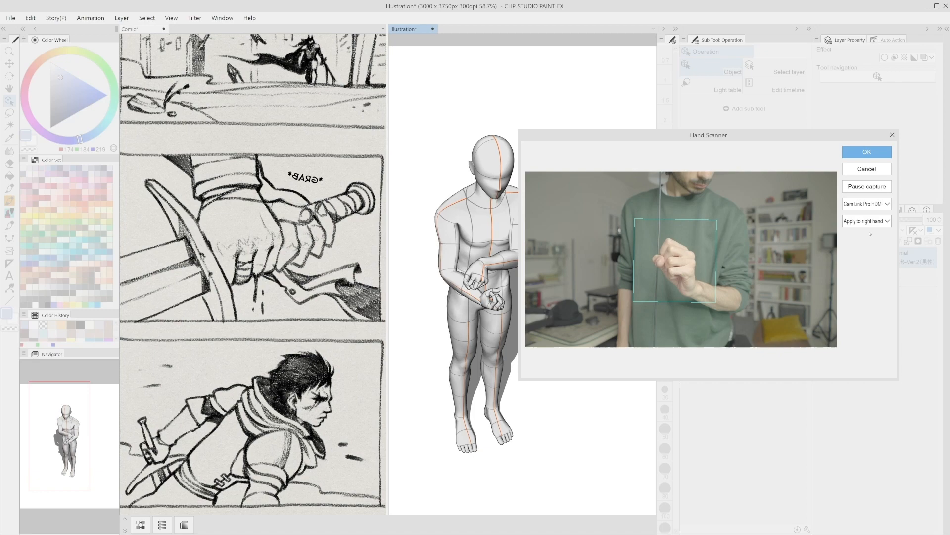
# Apply the webcam-captured hand pose to the figure's right hand, gripping its other wrist
pyautogui.click(866, 152)
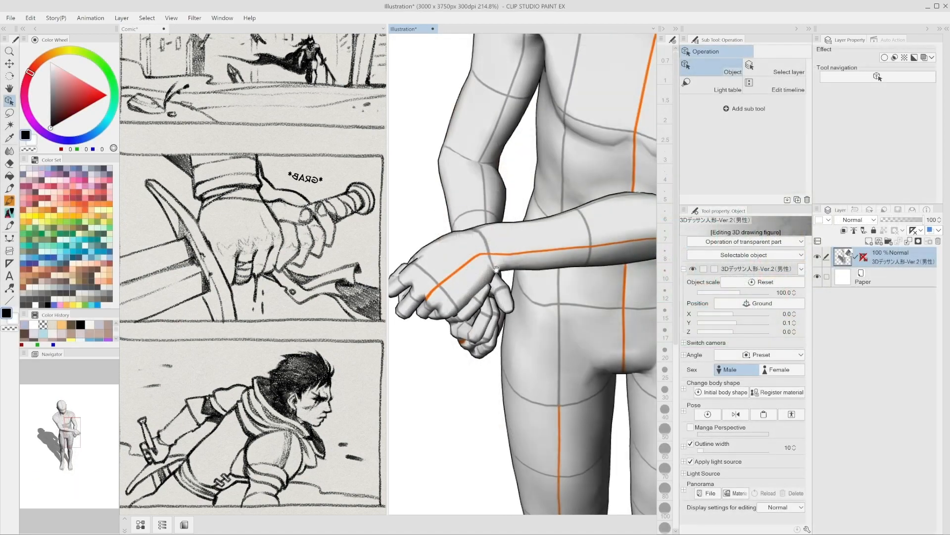